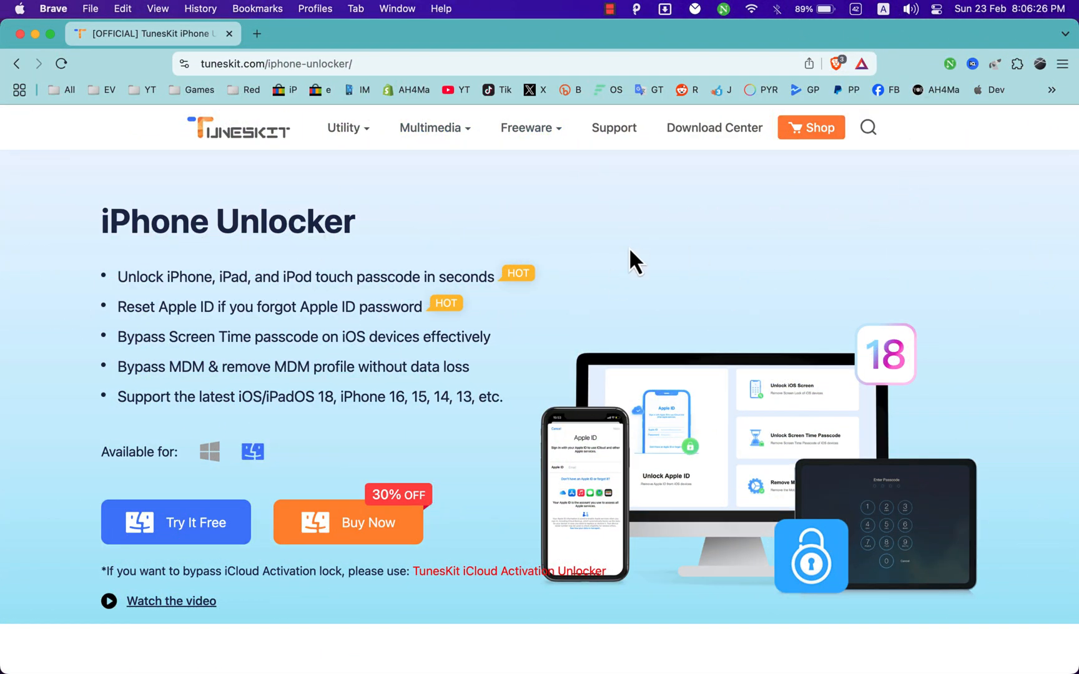
mouse_move(439, 234)
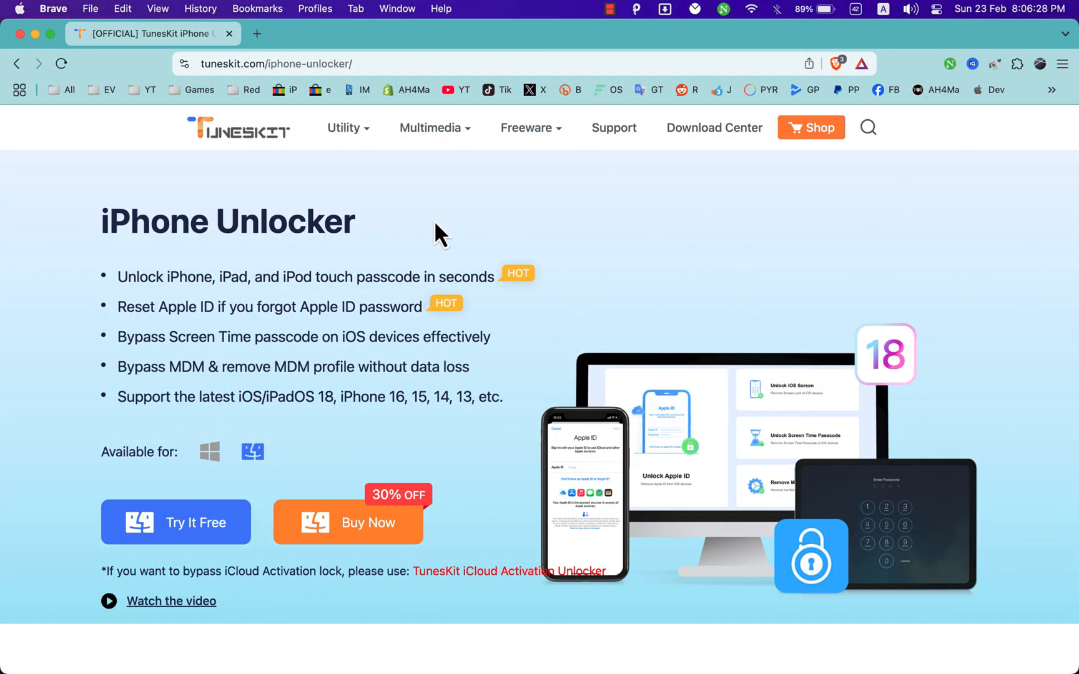
mouse_move(86, 289)
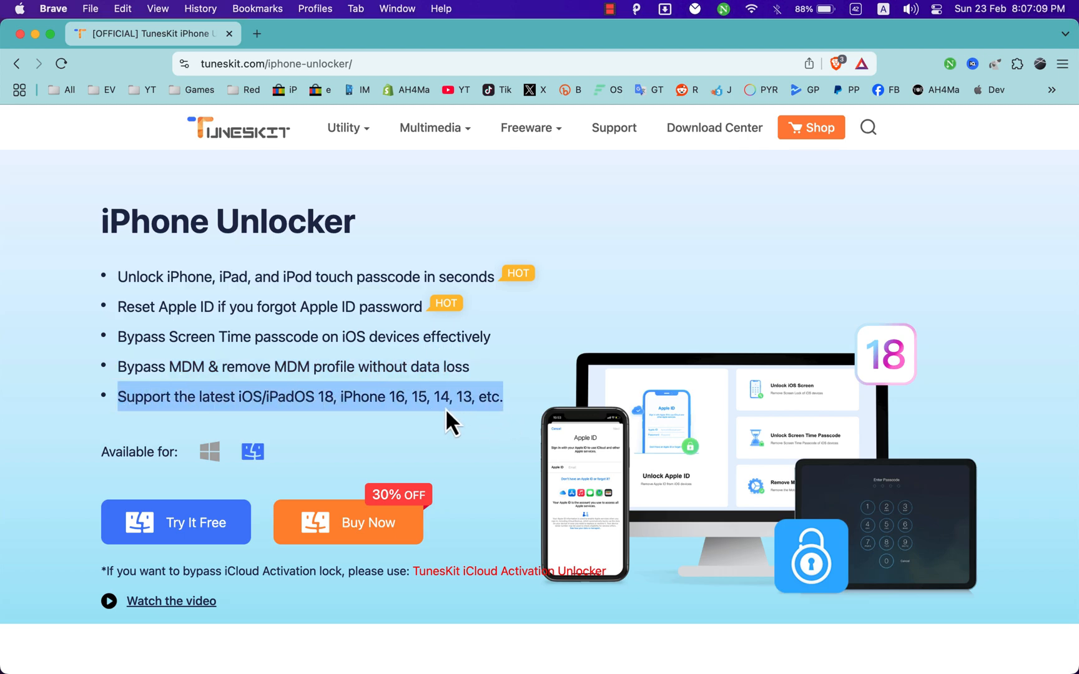
mouse_move(474, 401)
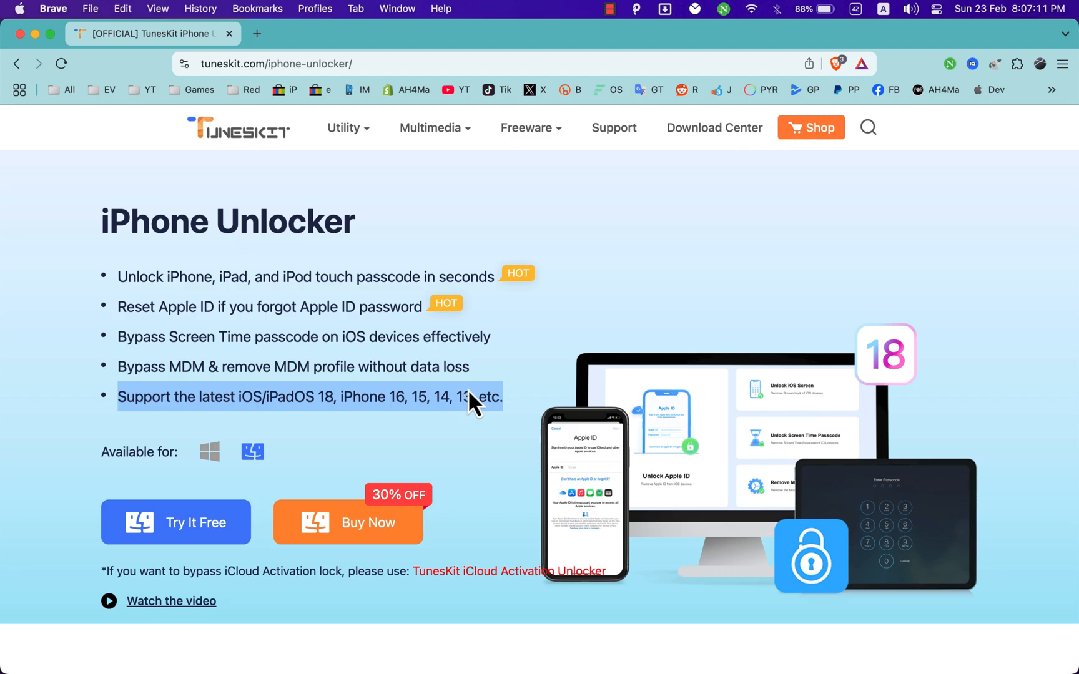
Step: Cycle through the disabled iPhone, broken screen and second-hand passcode change scenario tabs
scroll(down, 3)
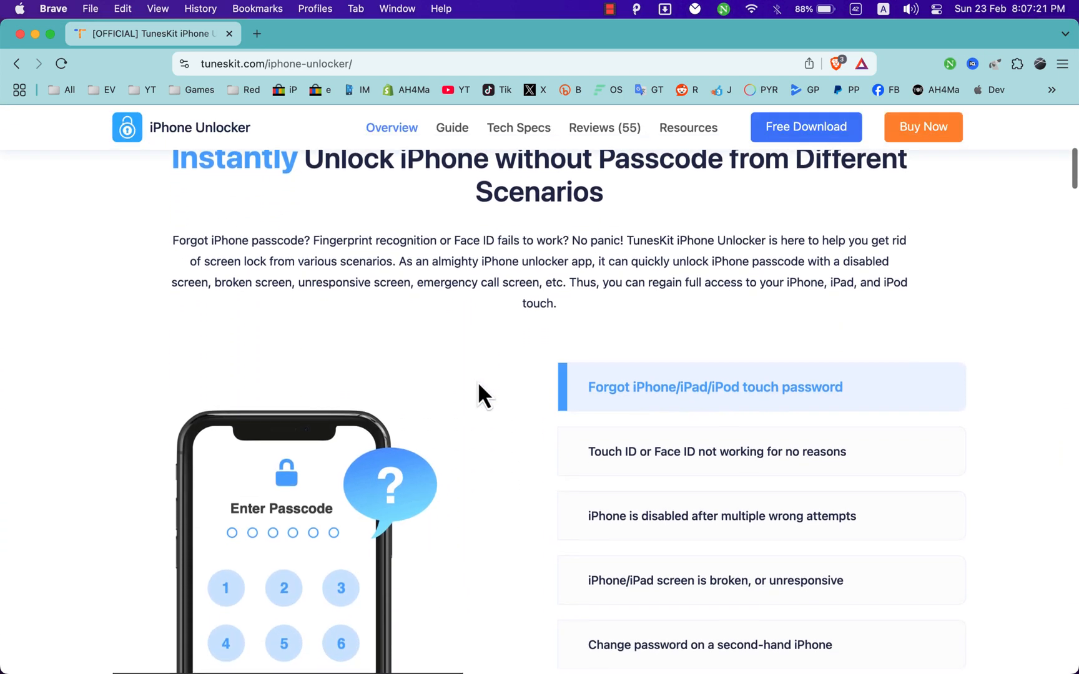
scroll(down, 3)
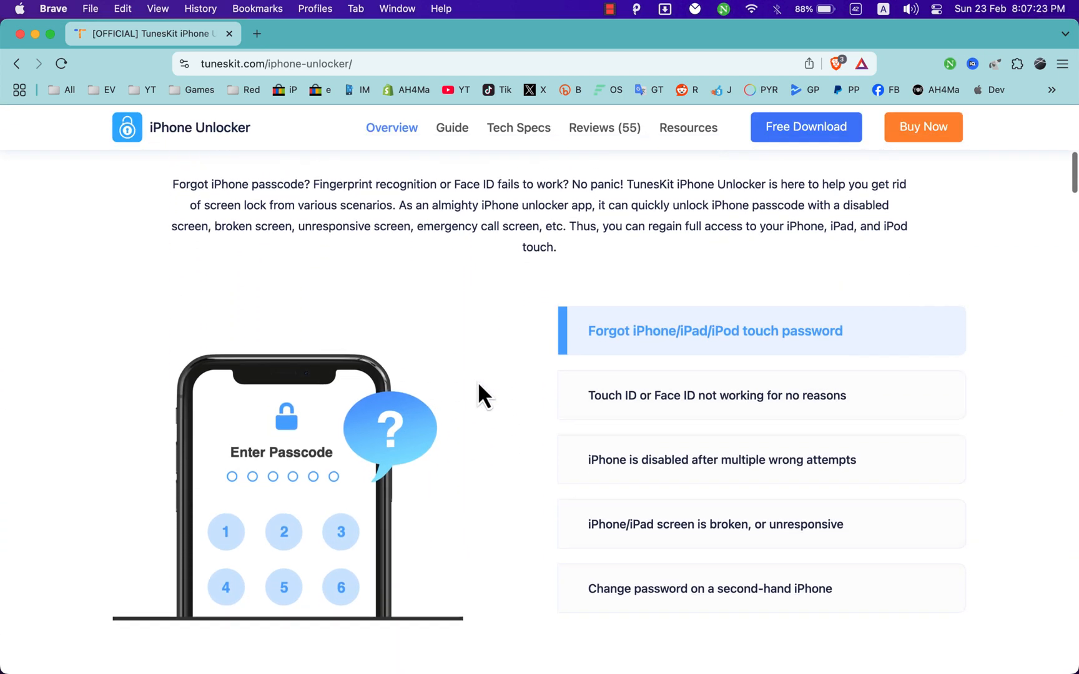
scroll(up, 3)
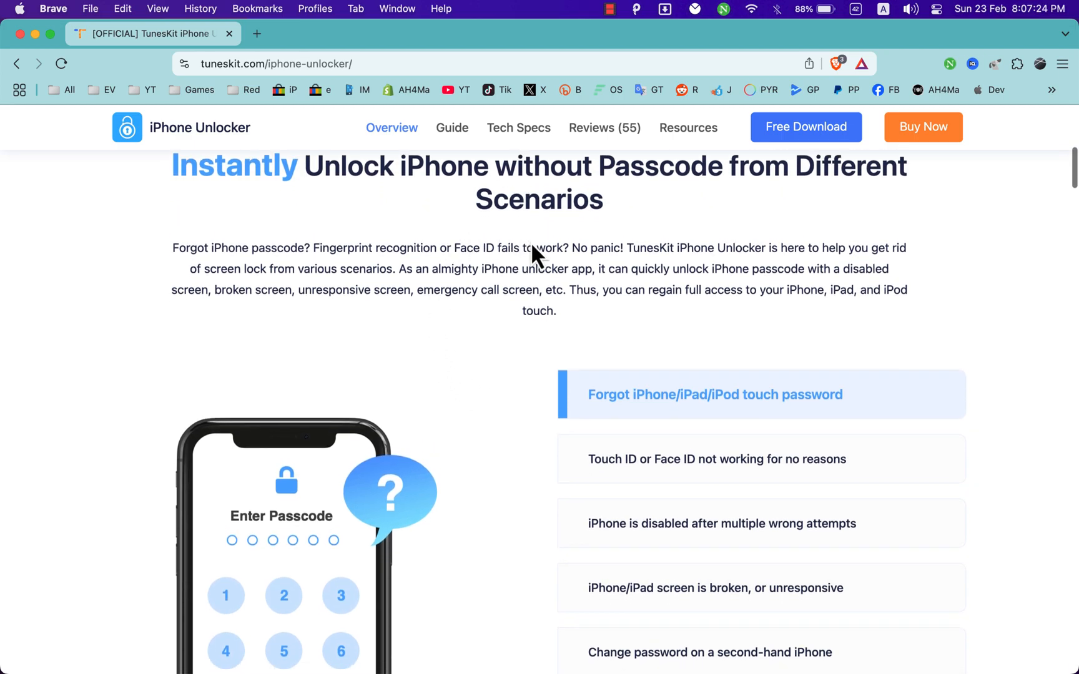
mouse_move(529, 208)
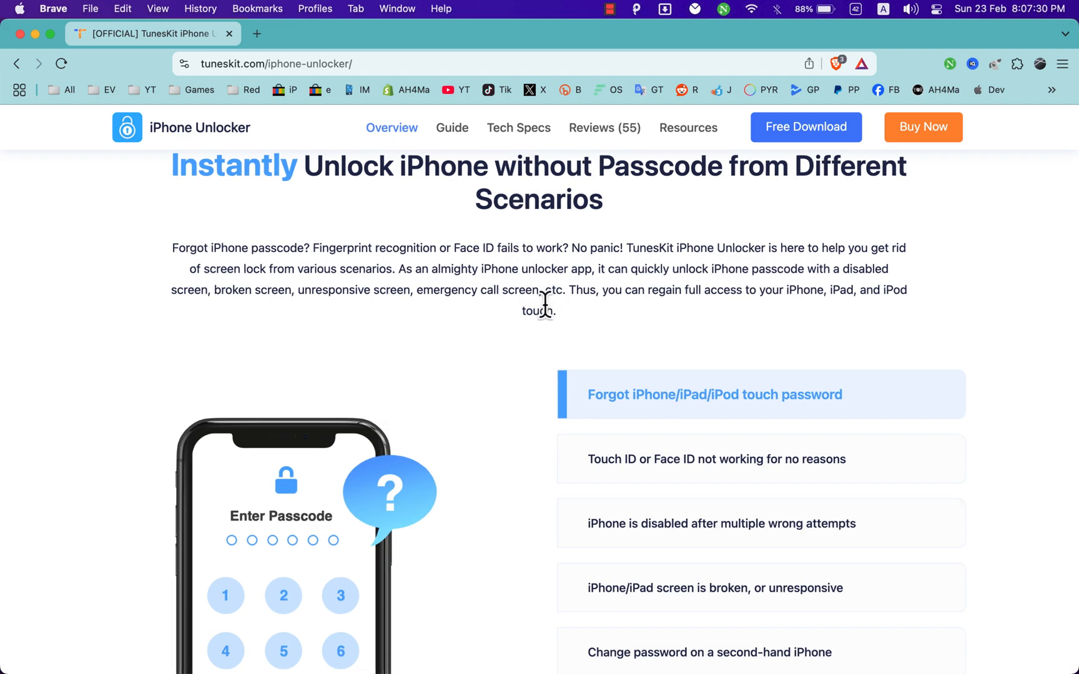
scroll(down, 3)
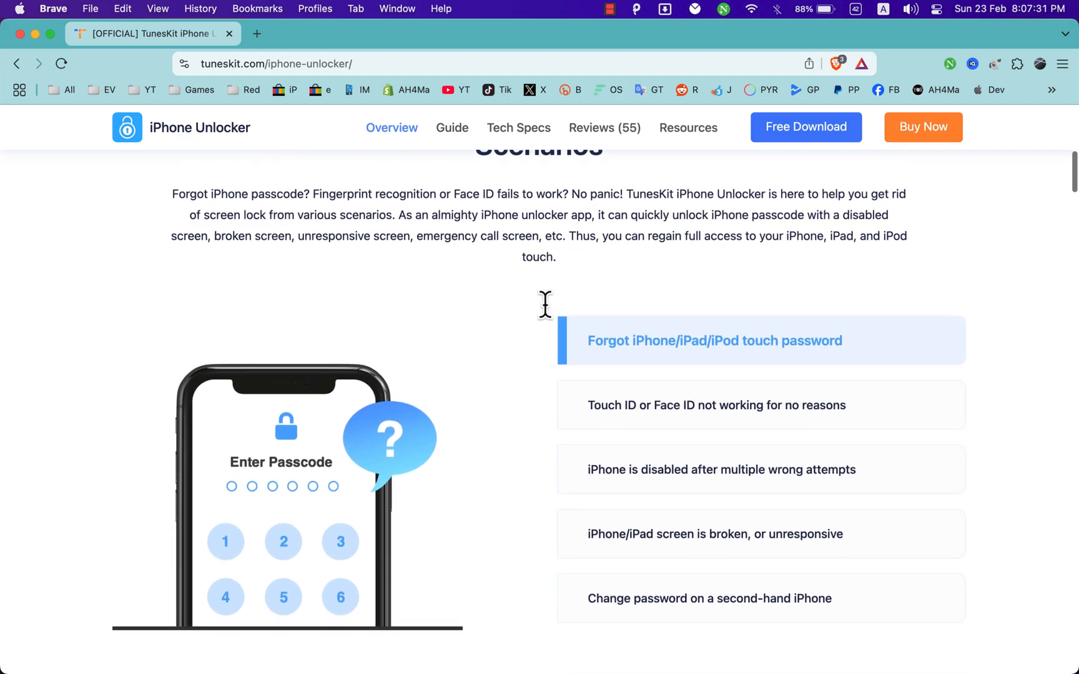
scroll(up, 3)
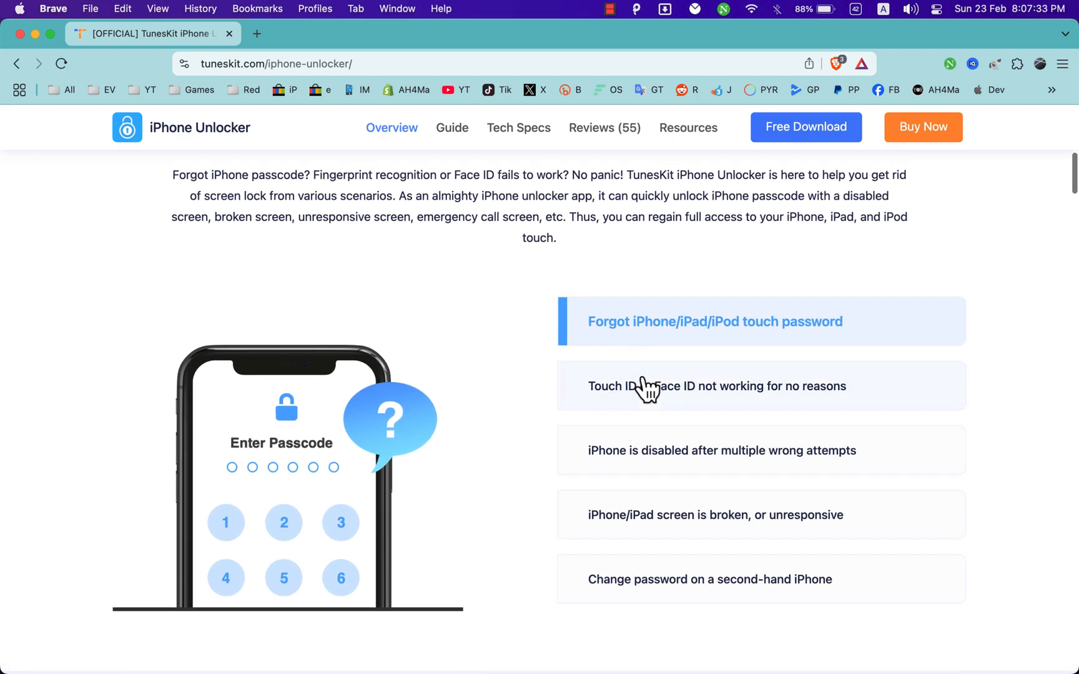
click(716, 385)
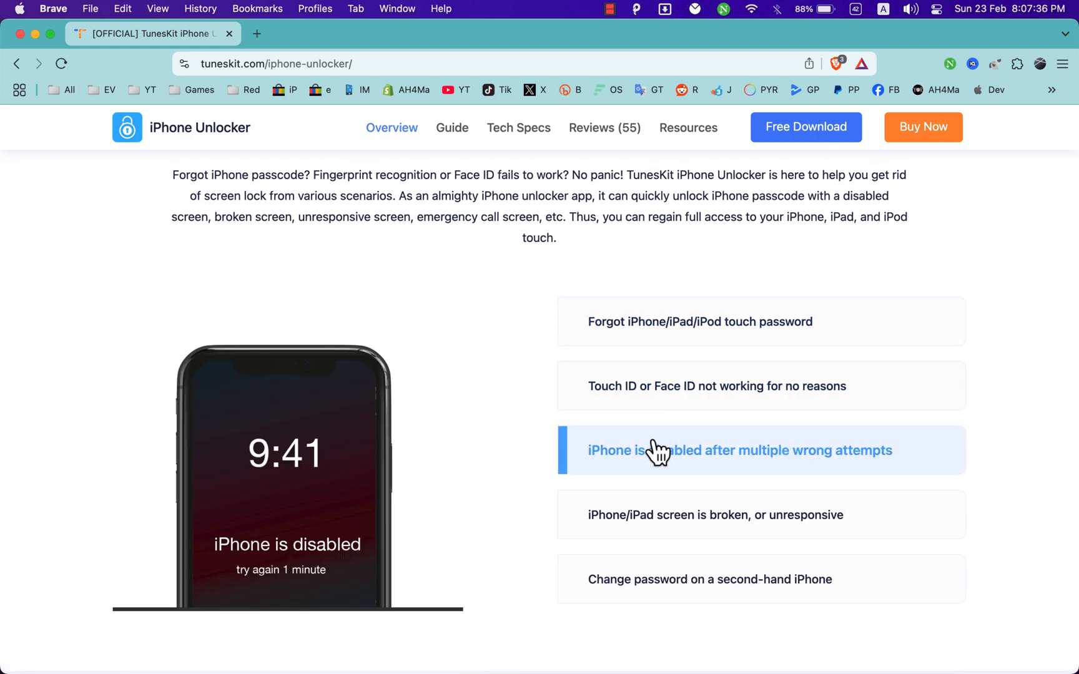
mouse_move(670, 524)
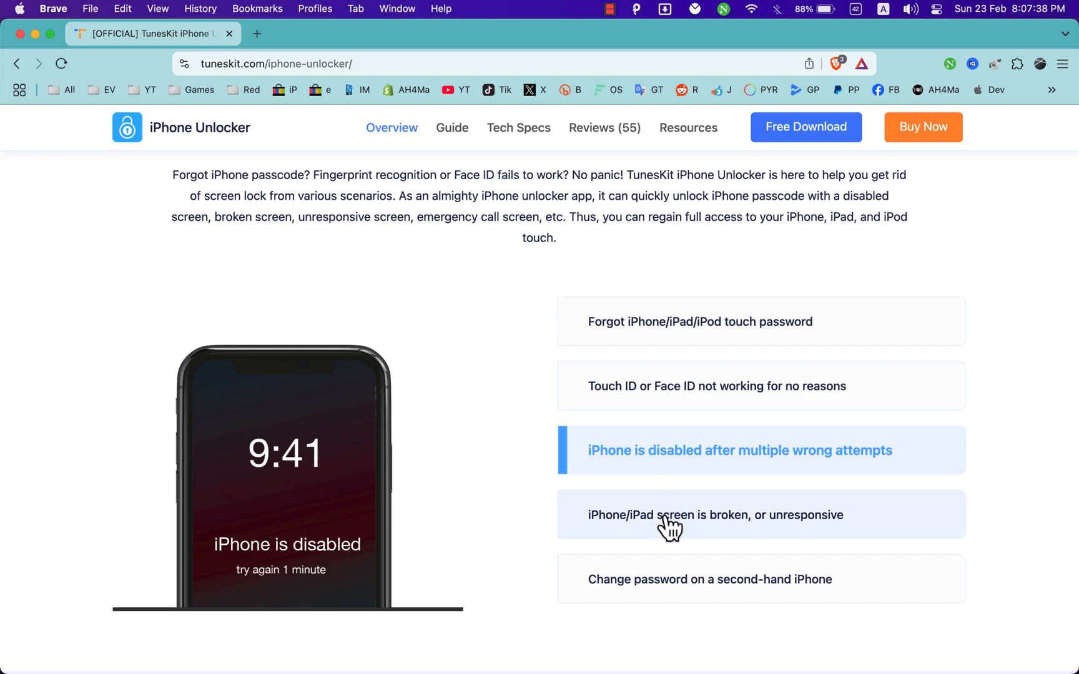
click(716, 515)
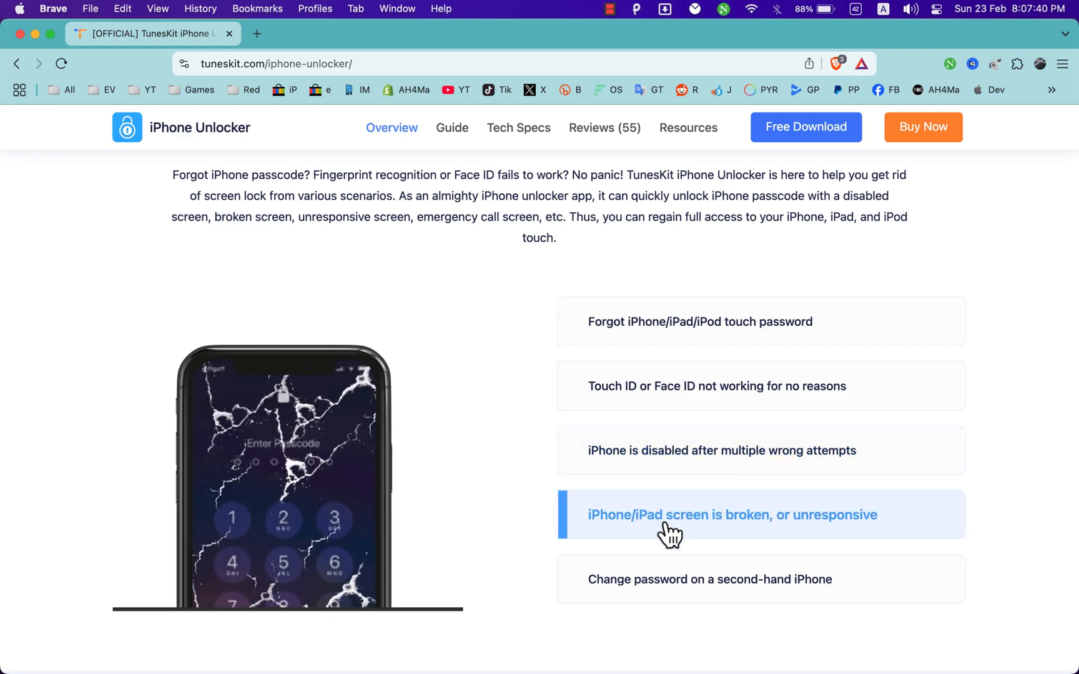
click(726, 579)
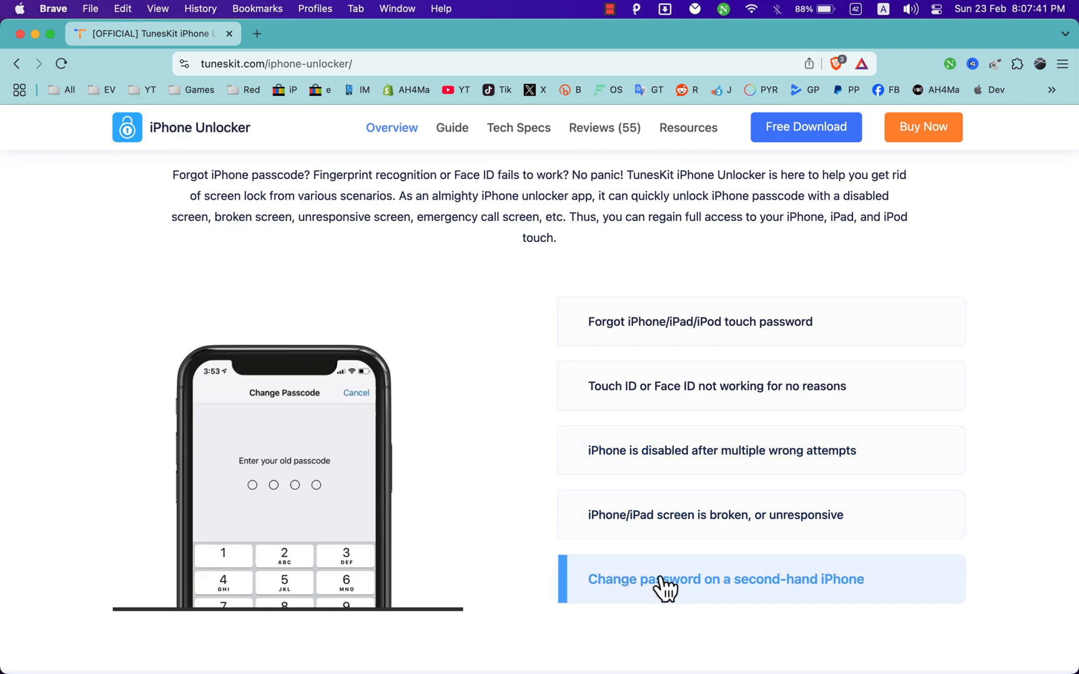
Step: Scroll past the passcode types and Remove Apple ID sections, then back up to its heading
scroll(down, 3)
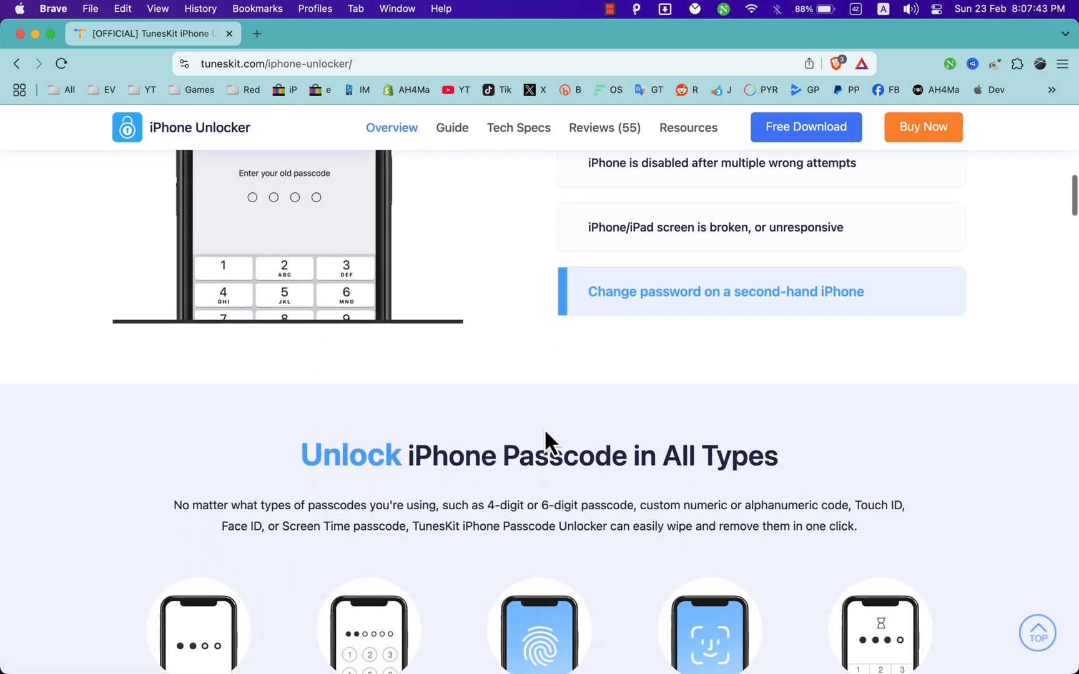
scroll(down, 3)
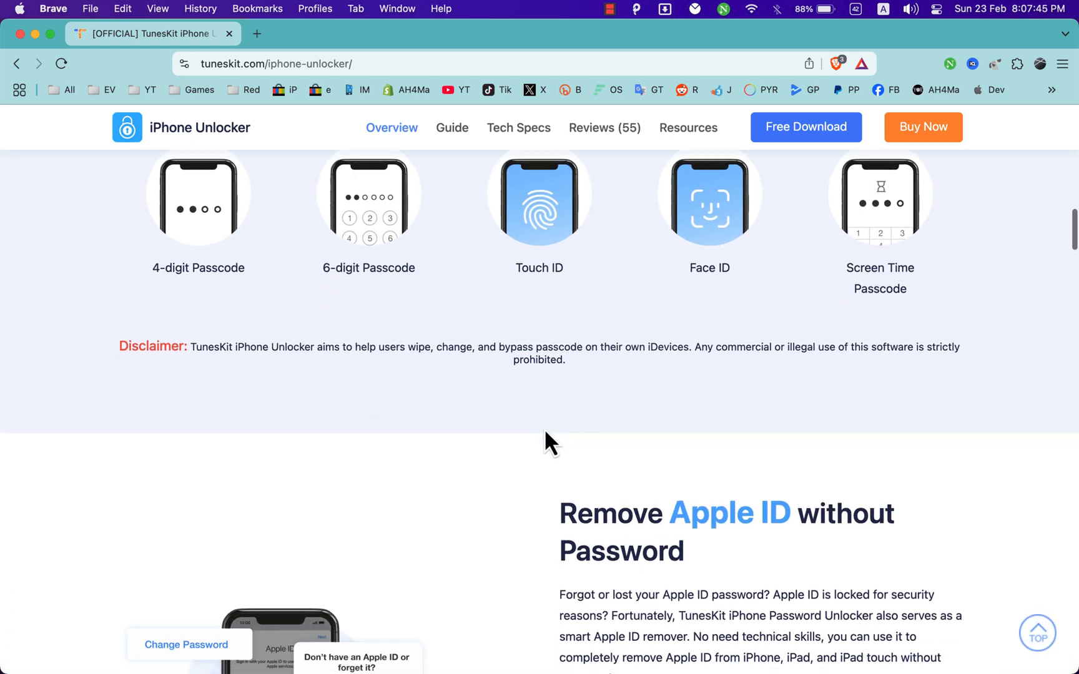
scroll(down, 3)
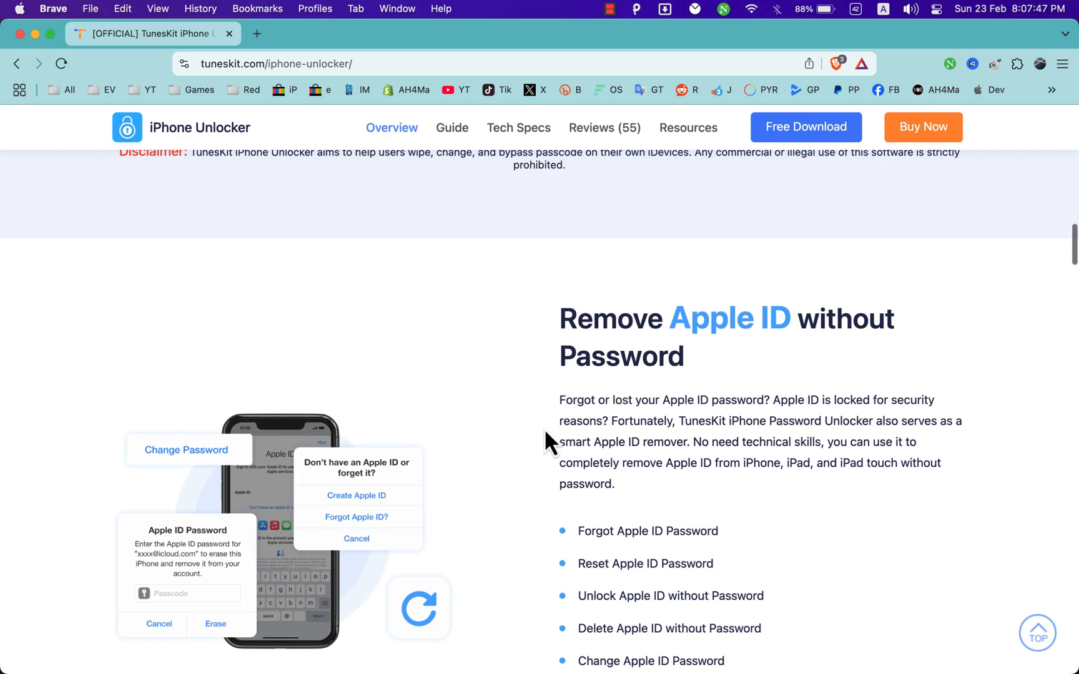
scroll(down, 3)
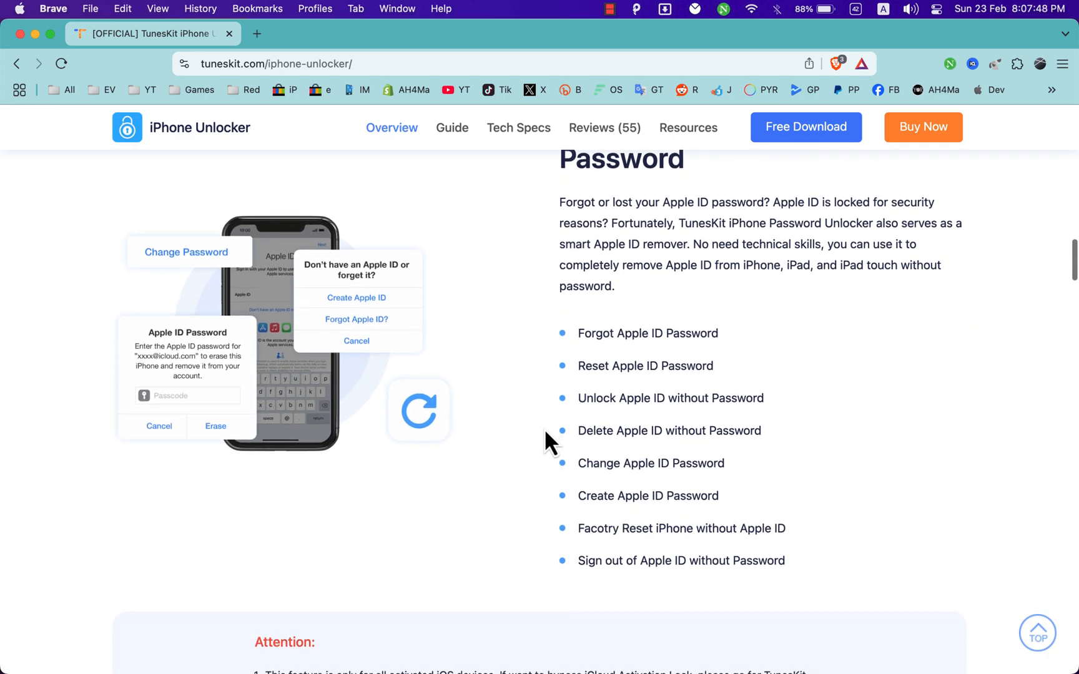
scroll(down, 3)
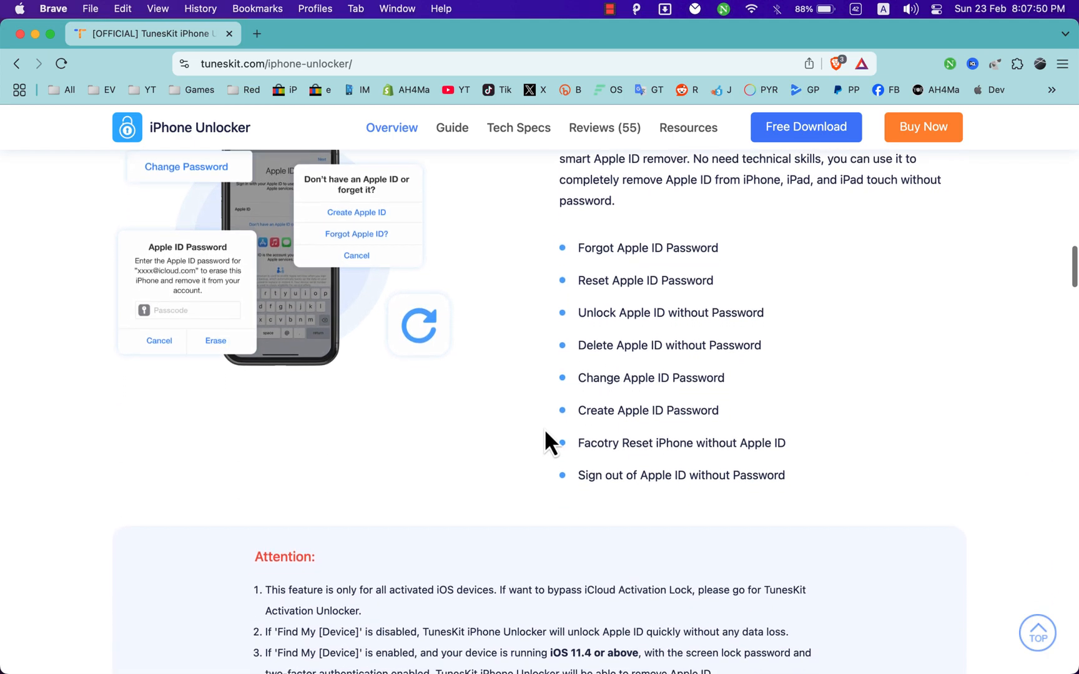
scroll(down, 3)
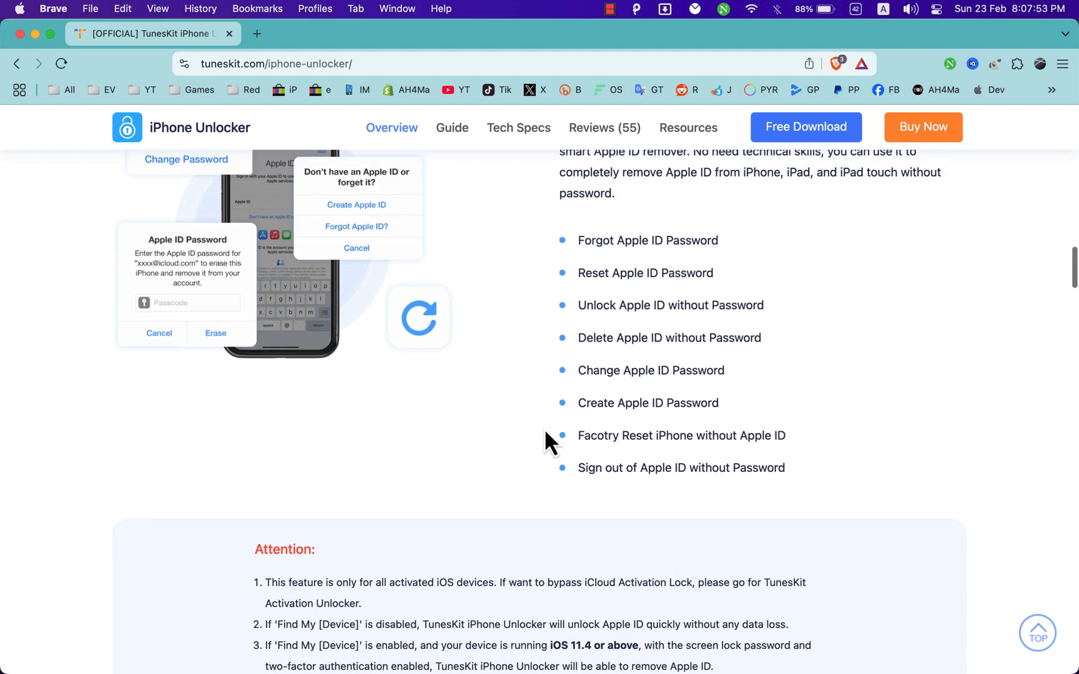
scroll(up, 3)
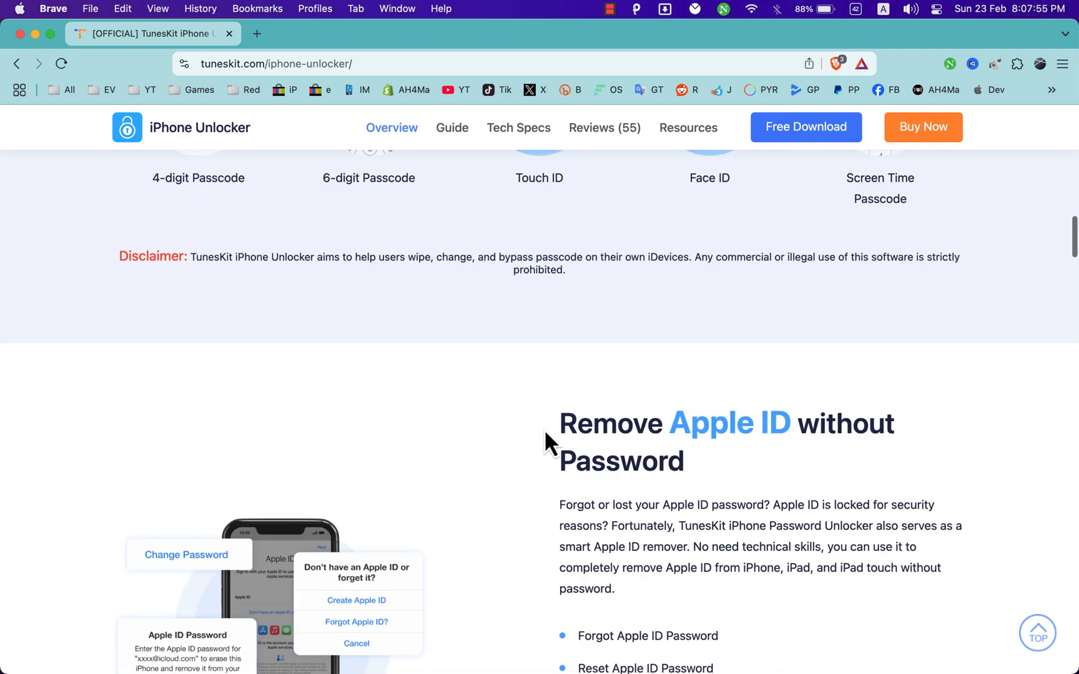
scroll(up, 3)
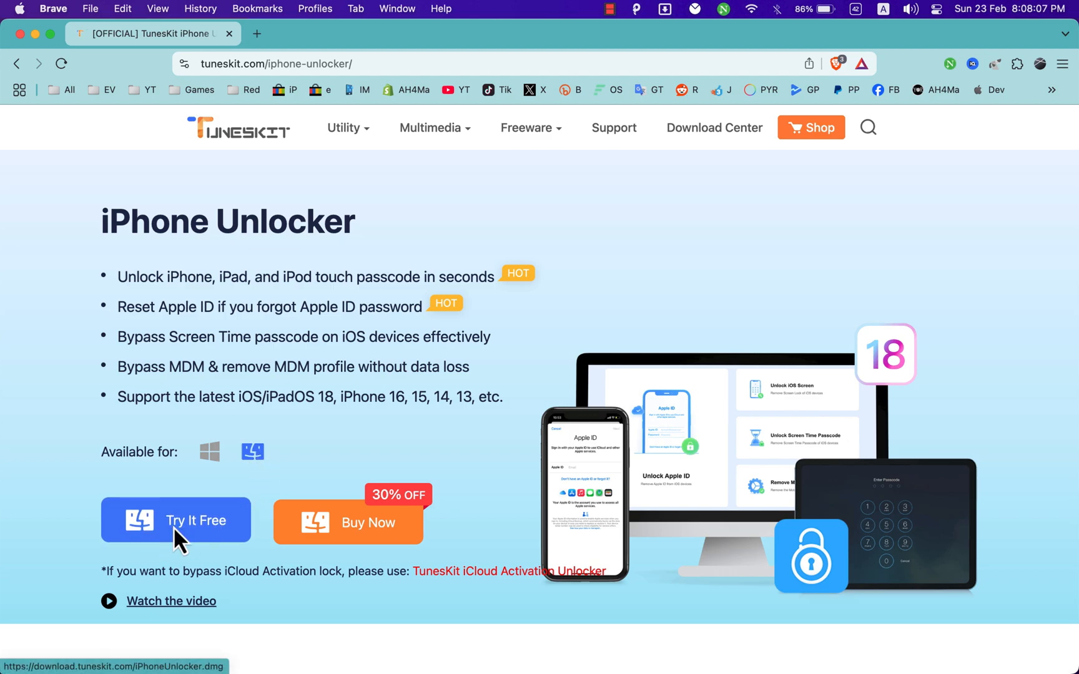
Step: Download the free Mac trial installer, iPhoneUnlocker.dmg, using Try It Free
click(176, 520)
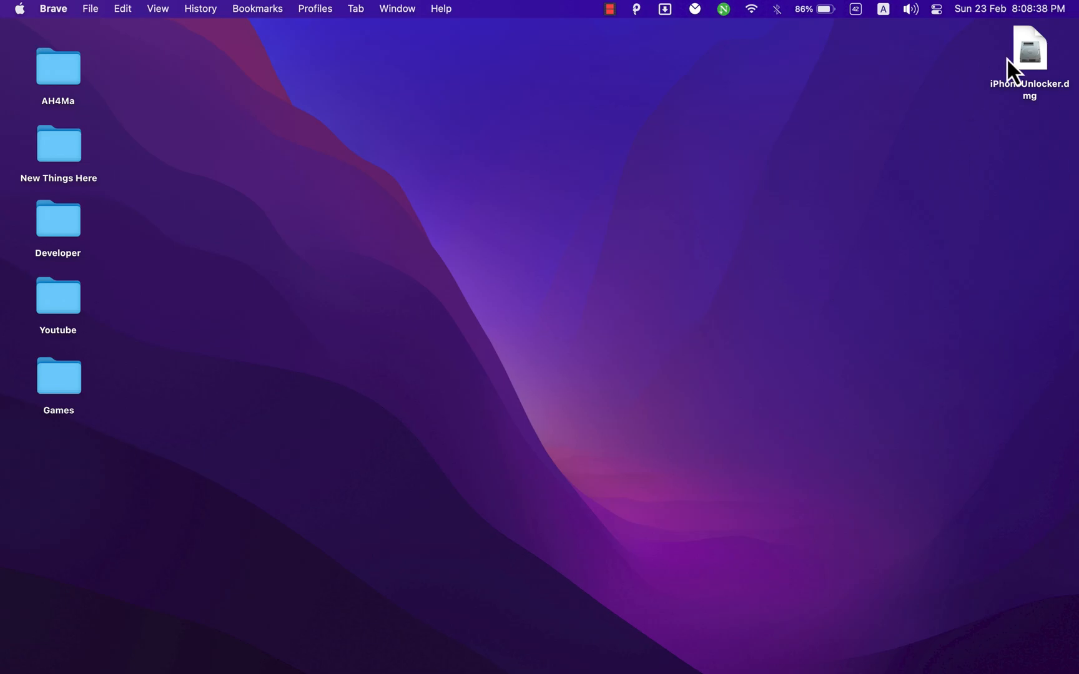
Step: Open iPhoneUnlocker.dmg from the desktop, then close its installer window
double_click(1029, 50)
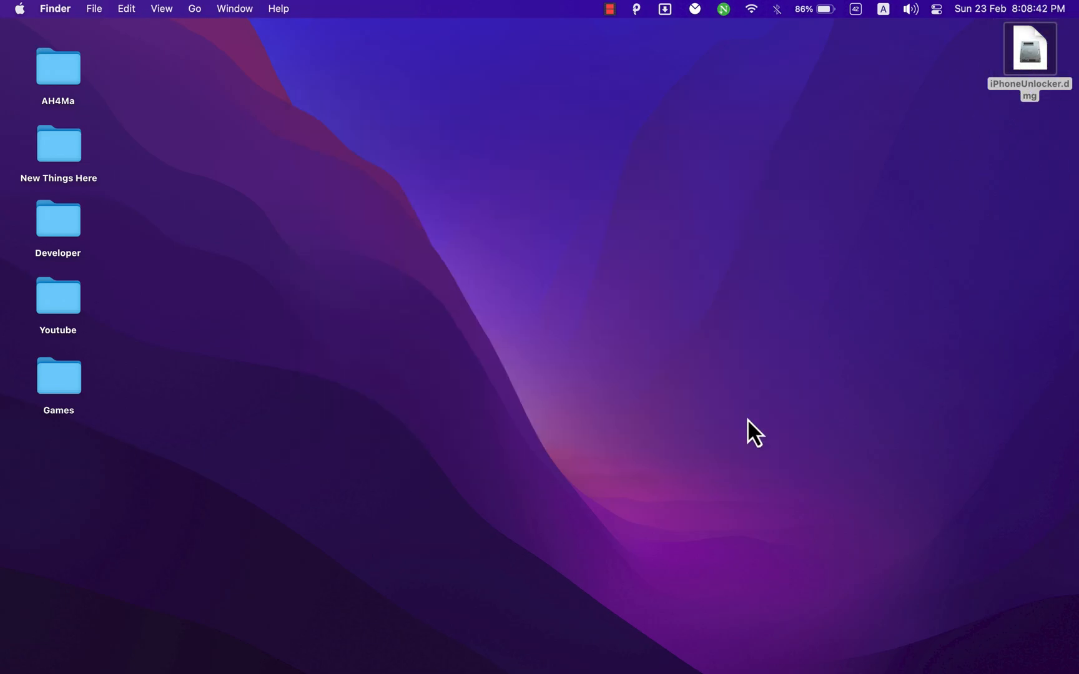
double_click(1029, 50)
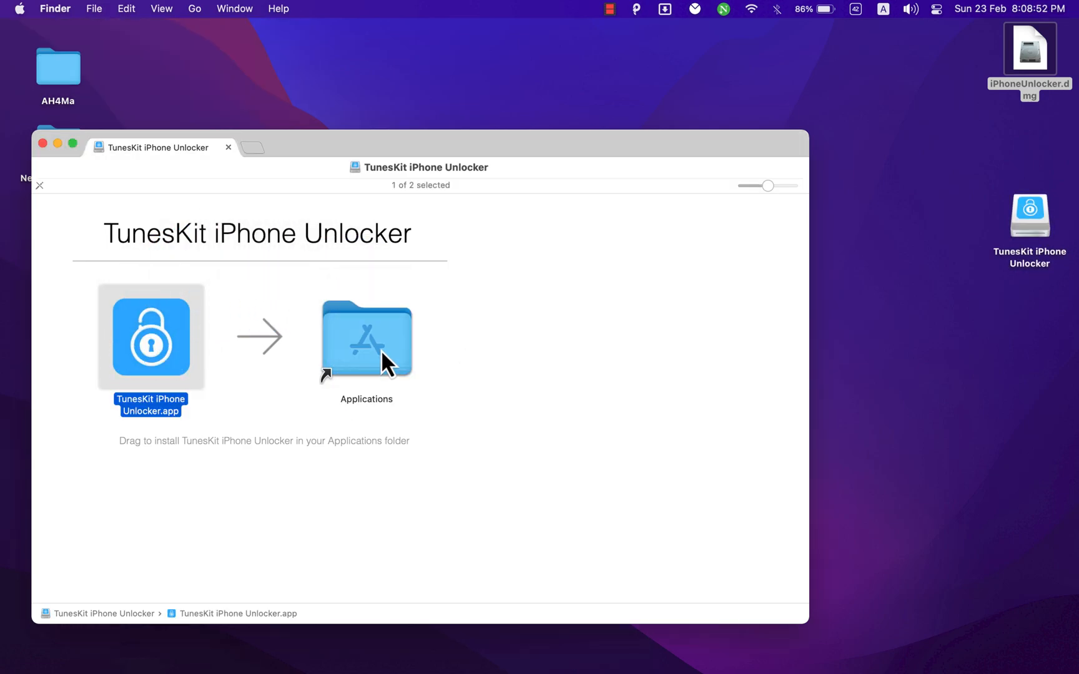
click(43, 144)
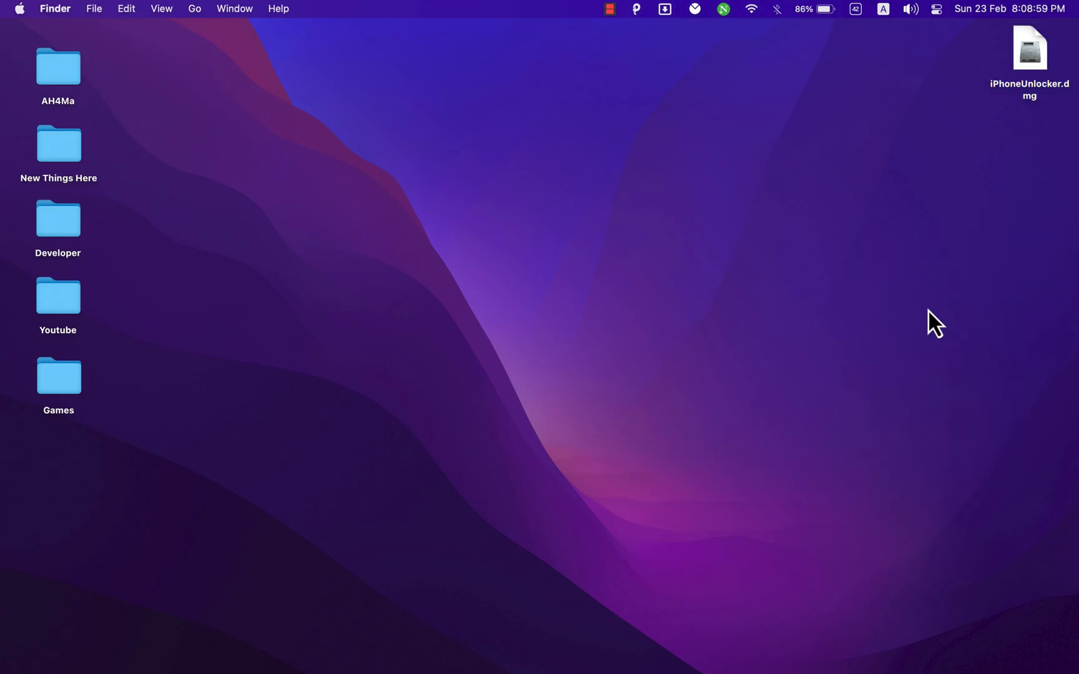
mouse_move(546, 209)
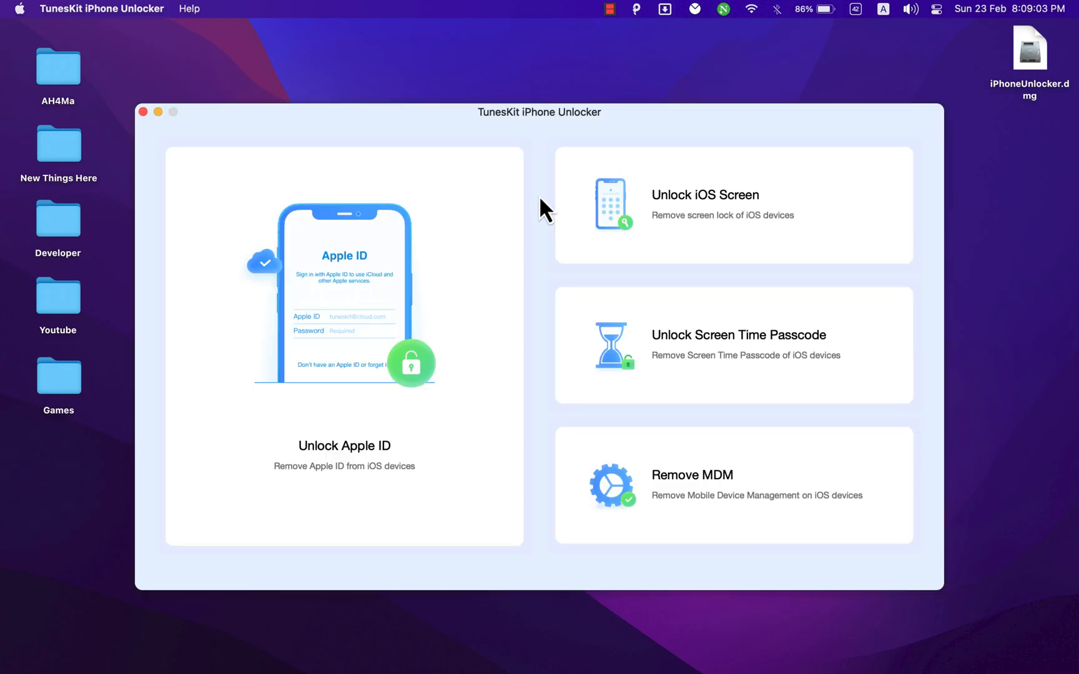
mouse_move(712, 342)
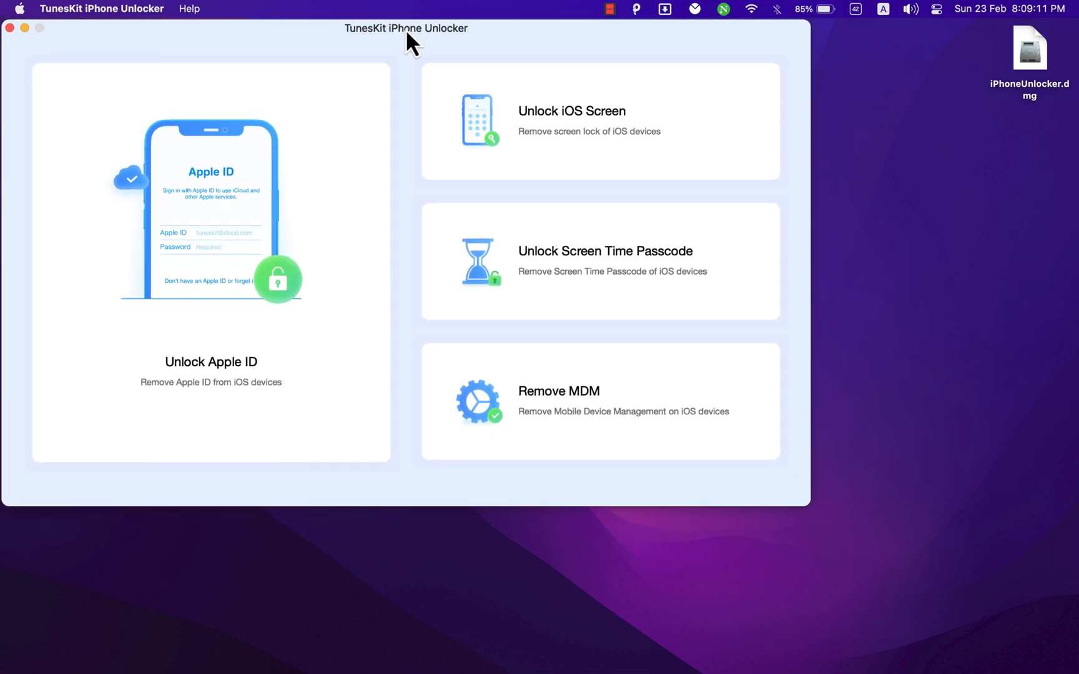
mouse_move(446, 118)
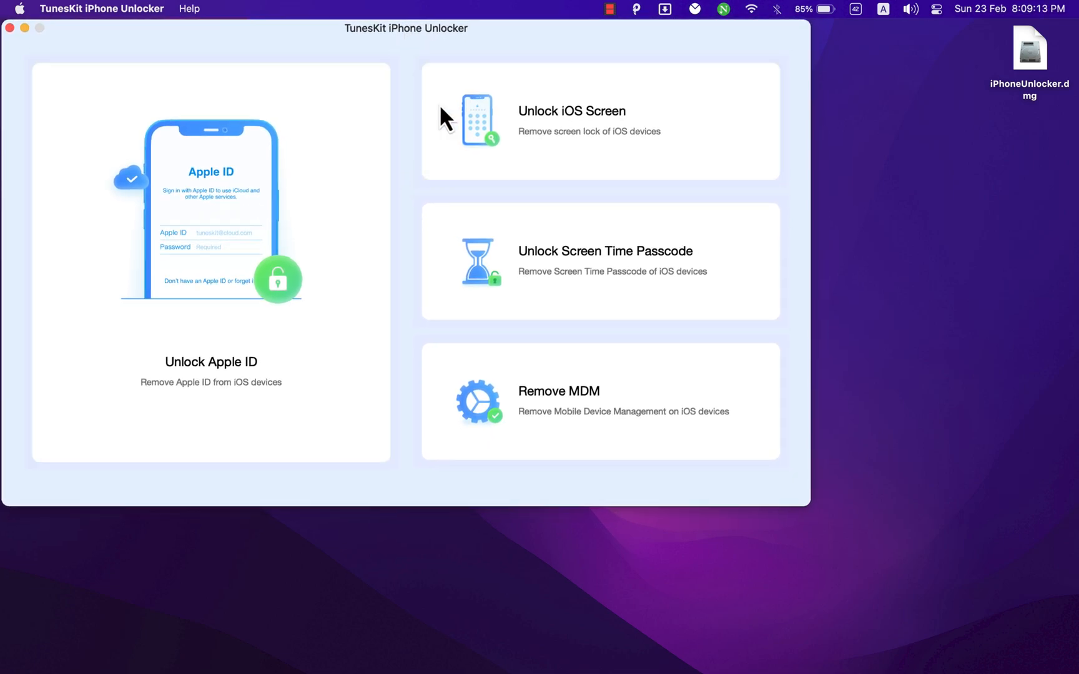
mouse_move(383, 305)
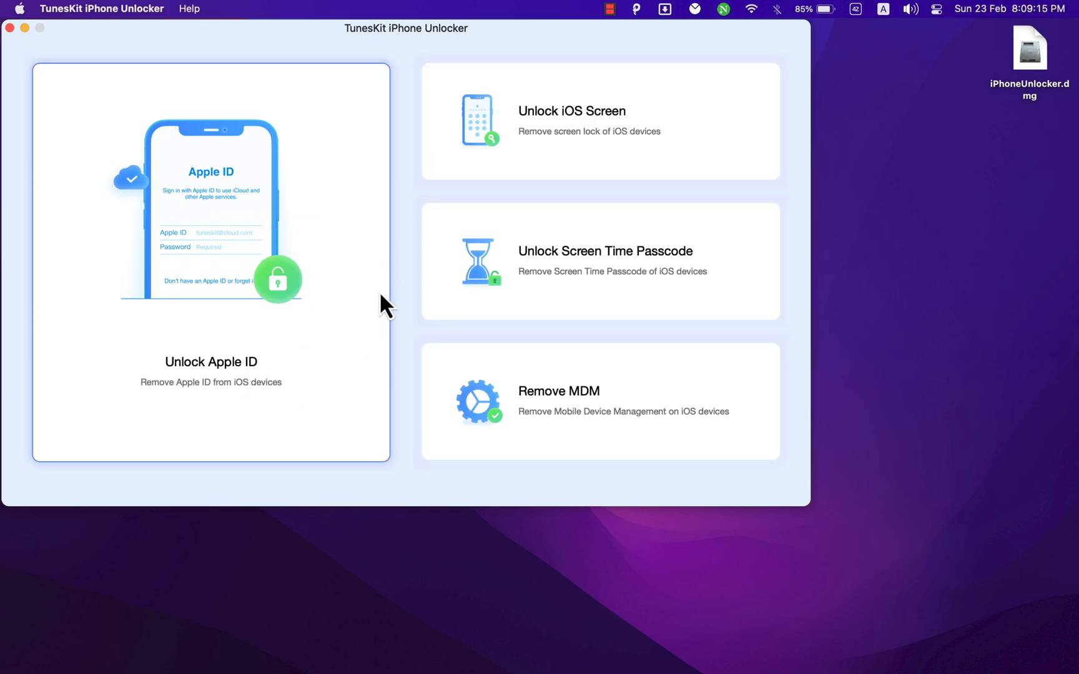
mouse_move(249, 349)
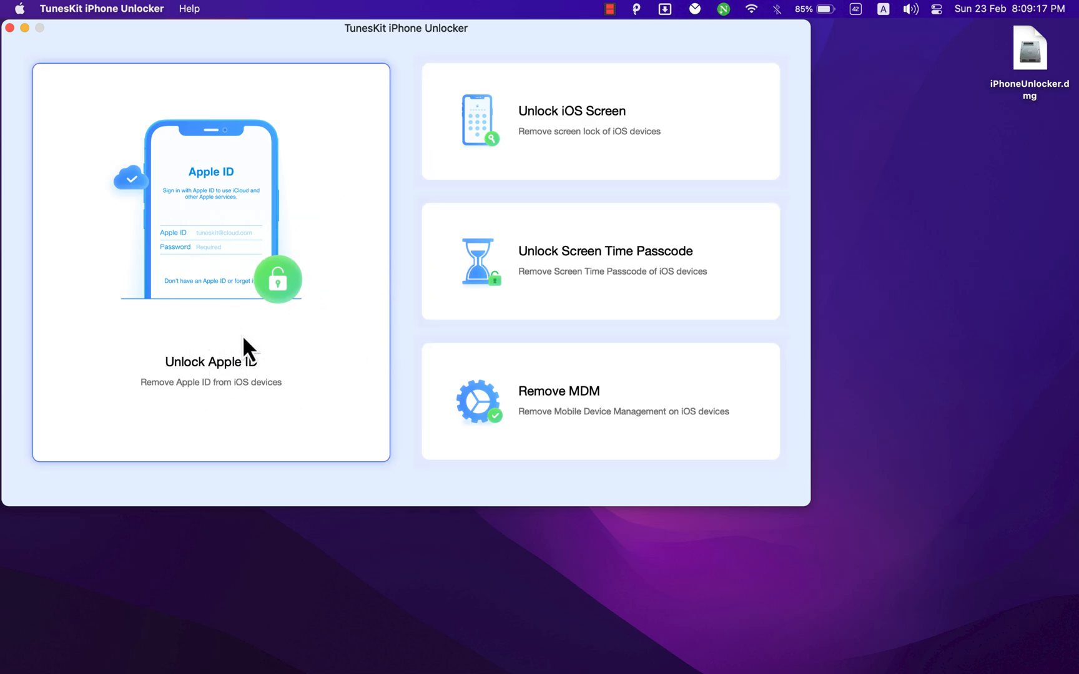
Step: Choose the Unlock Apple ID card on the main screen to get the USB connection prompt
click(210, 358)
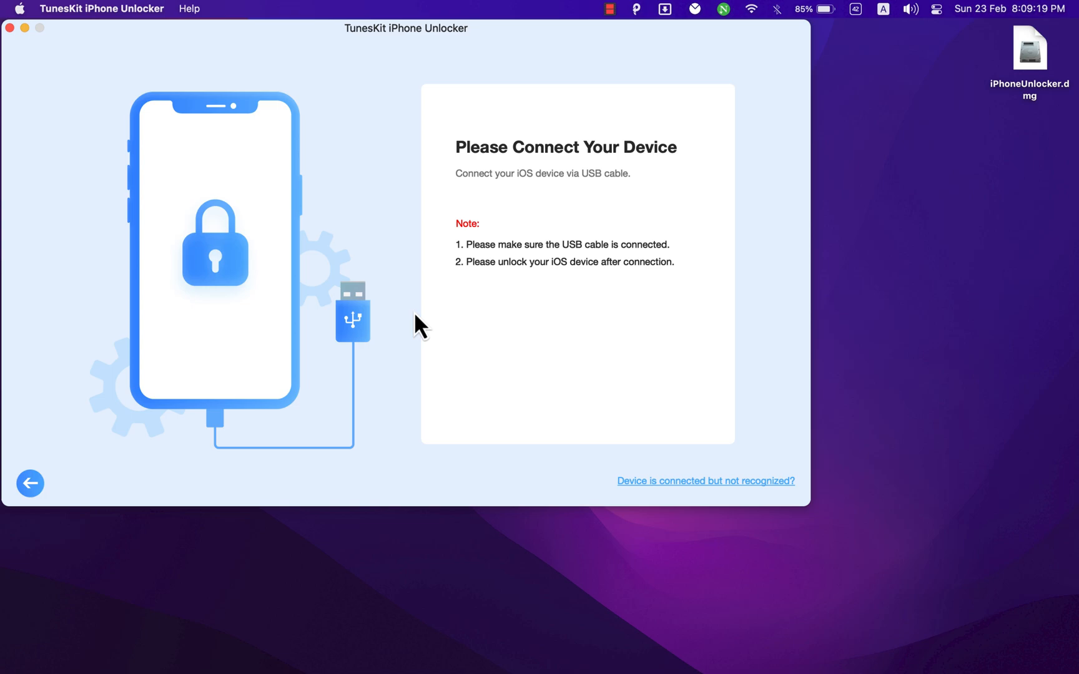
mouse_move(406, 312)
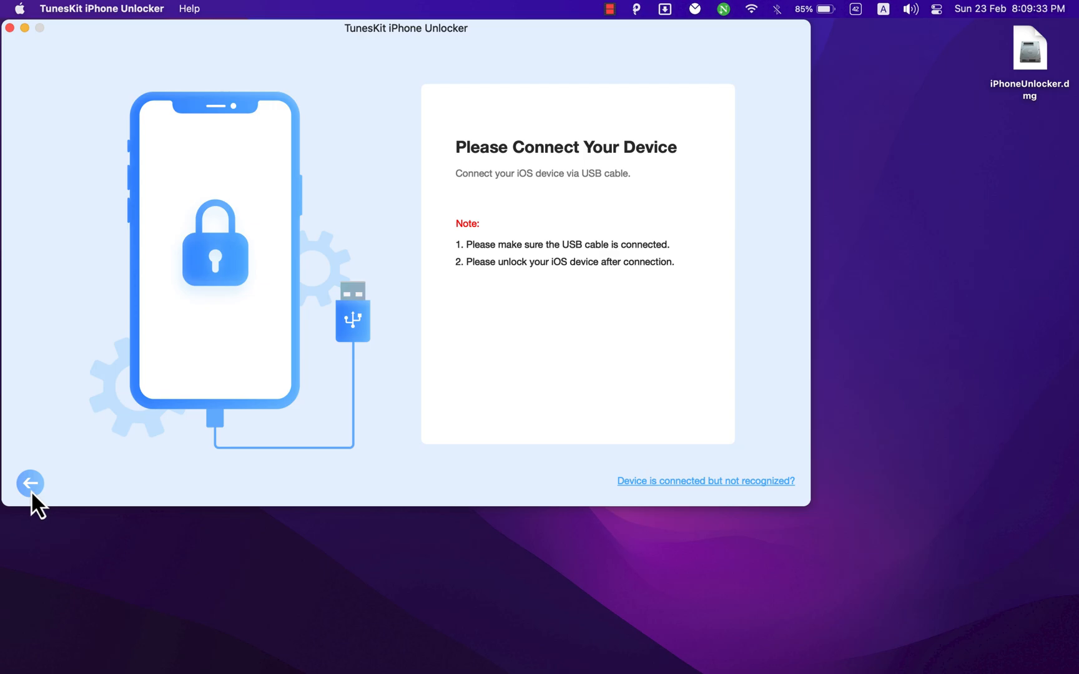
click(30, 483)
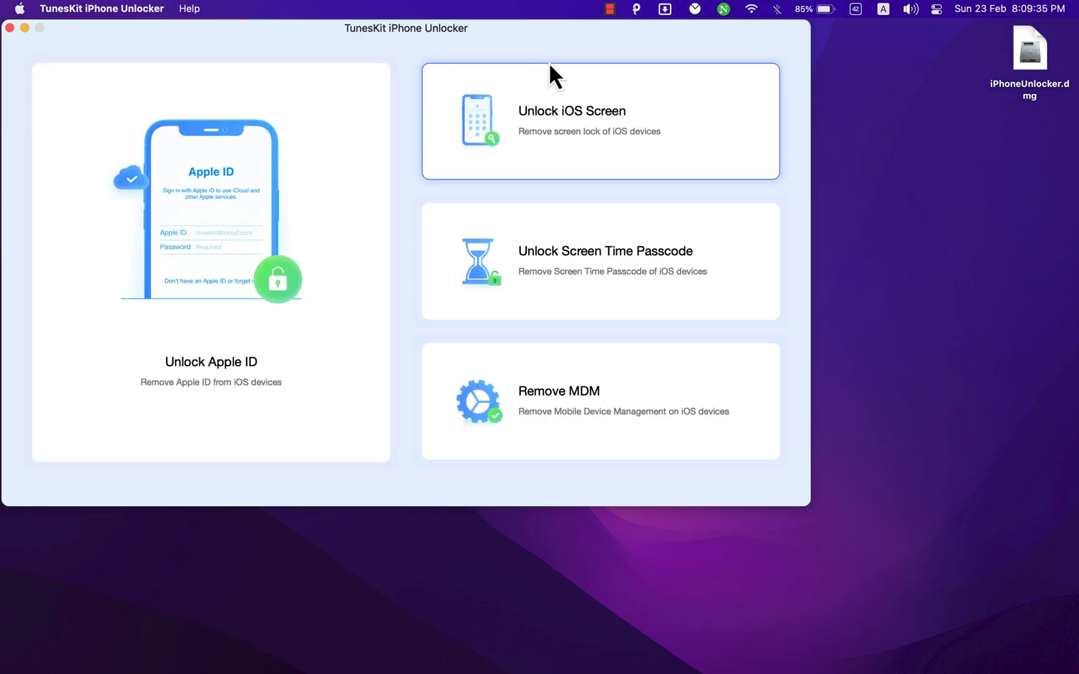
mouse_move(582, 93)
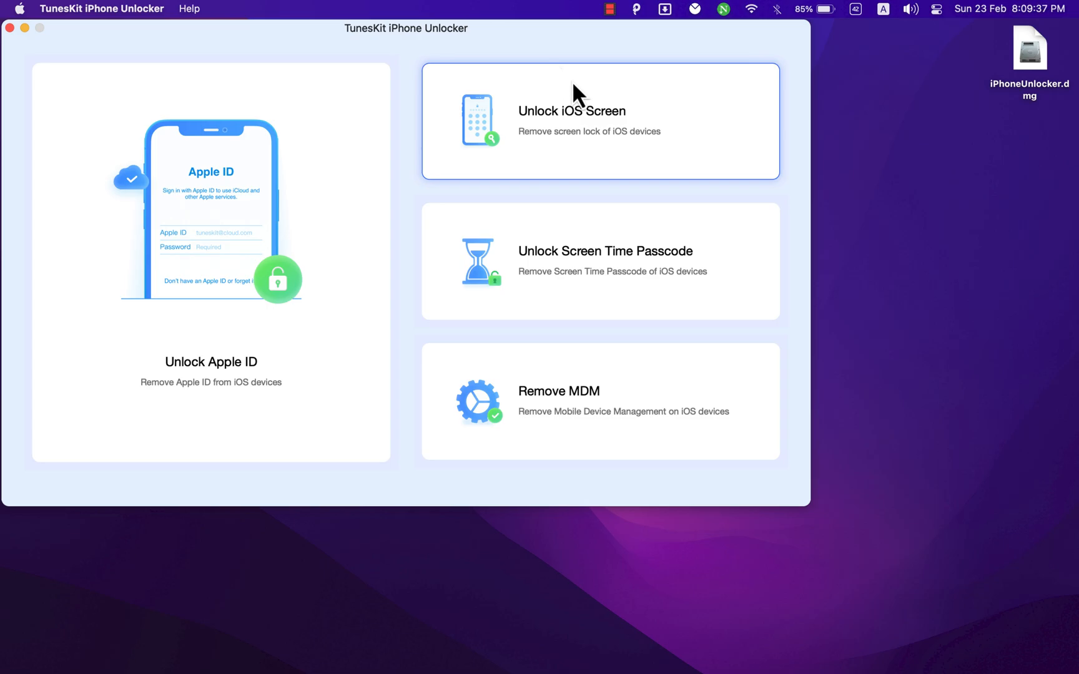
click(599, 121)
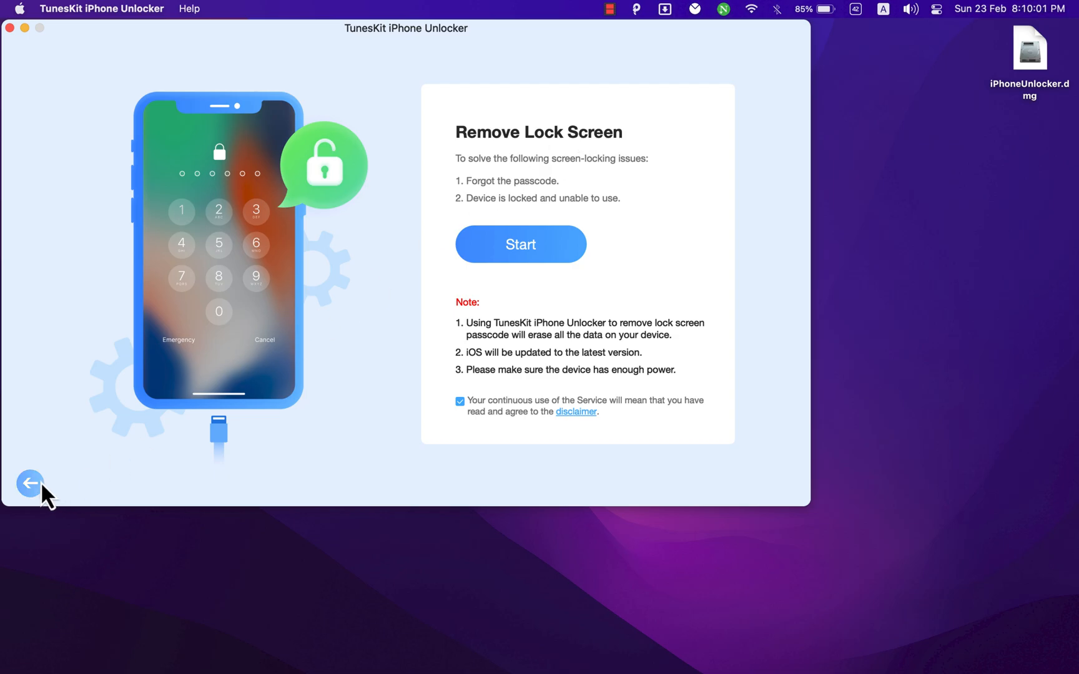
click(520, 244)
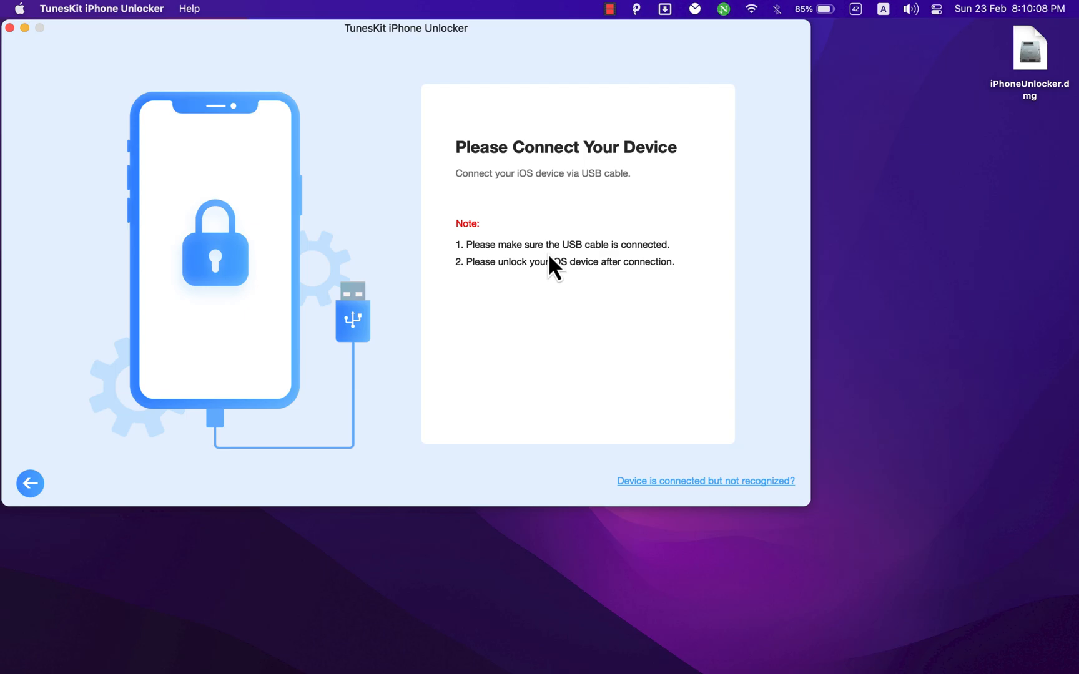
mouse_move(448, 374)
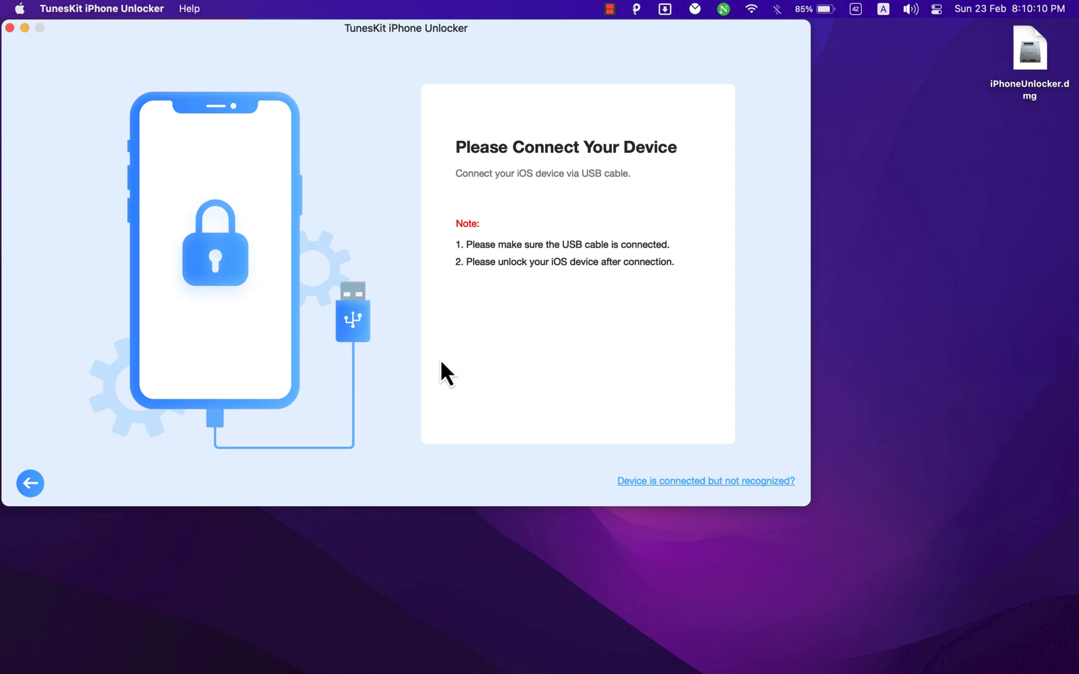
click(30, 483)
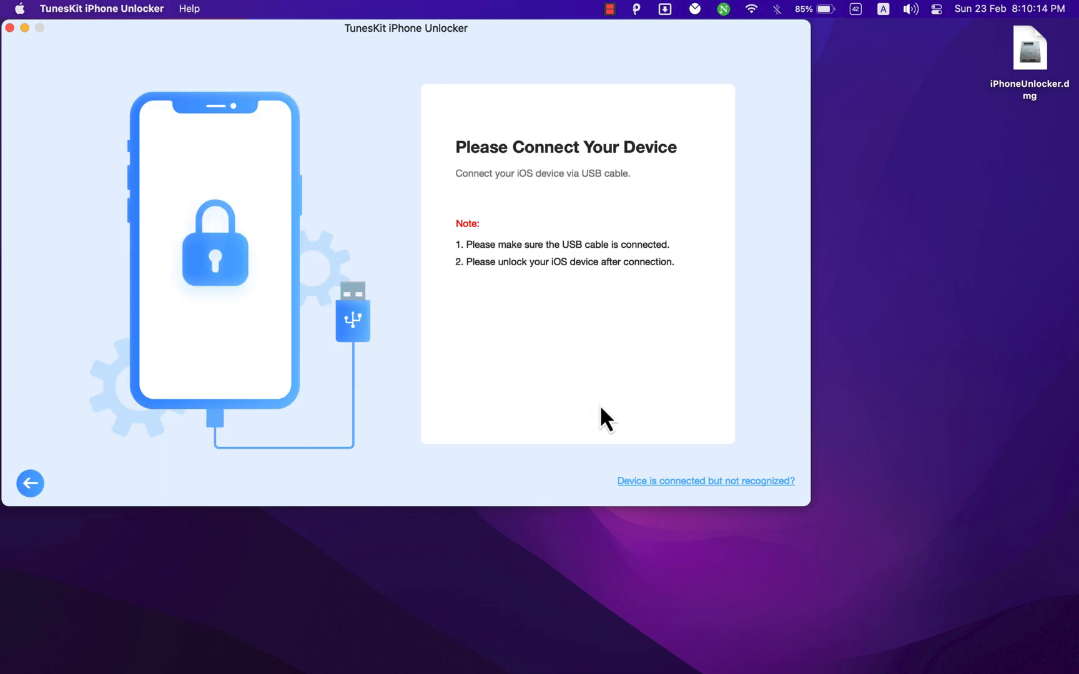
mouse_move(593, 296)
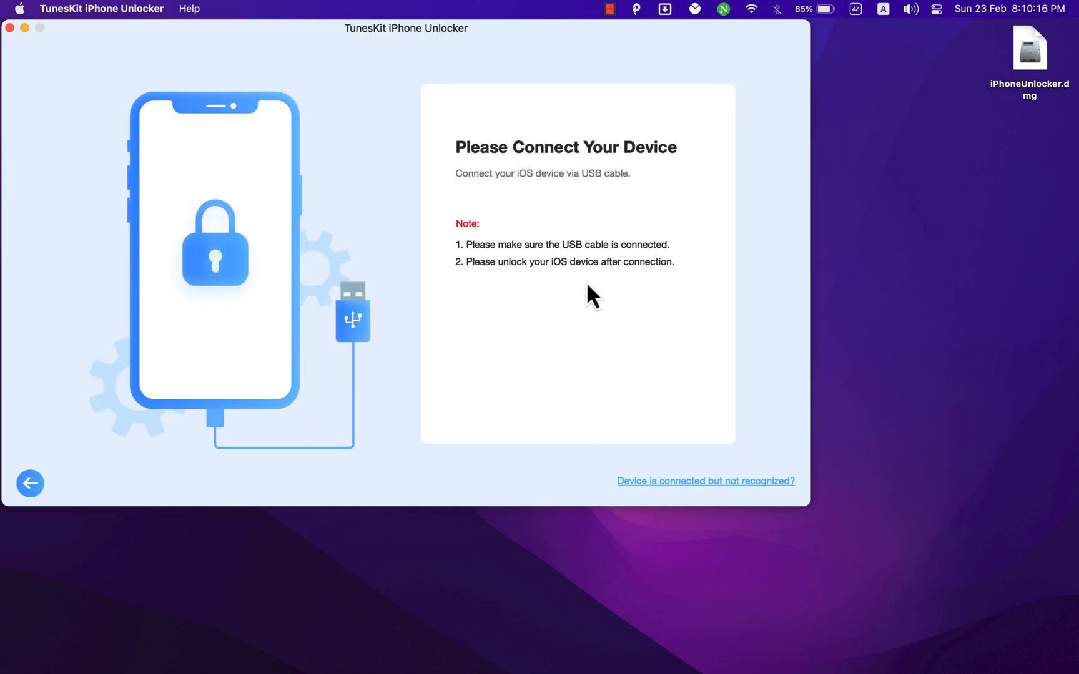
mouse_move(600, 429)
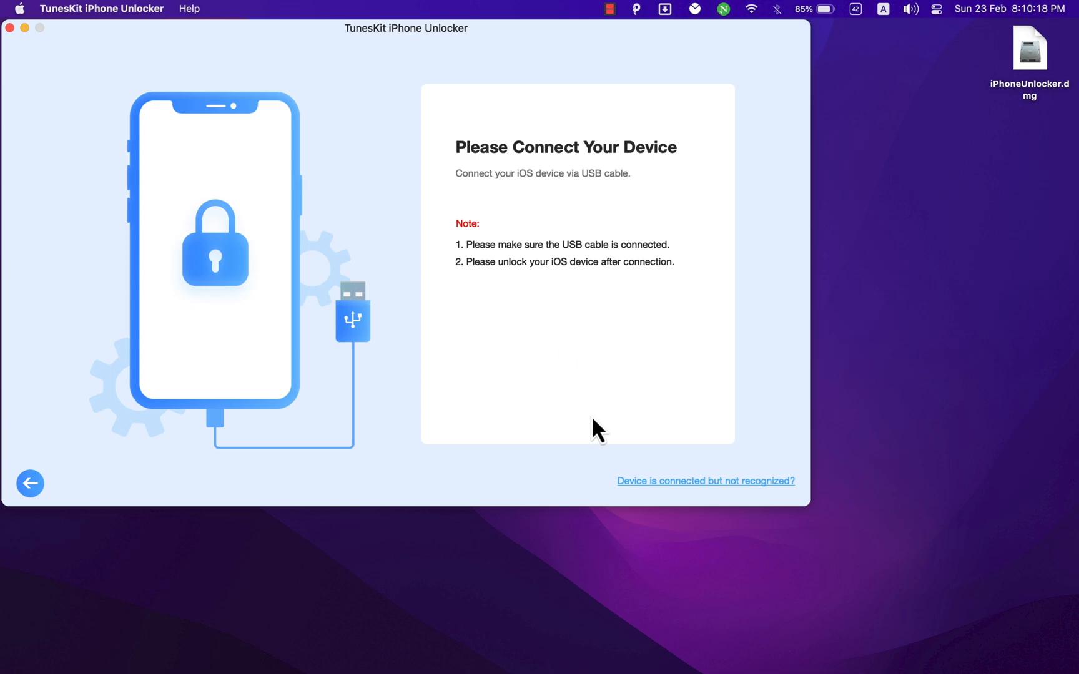
mouse_move(569, 385)
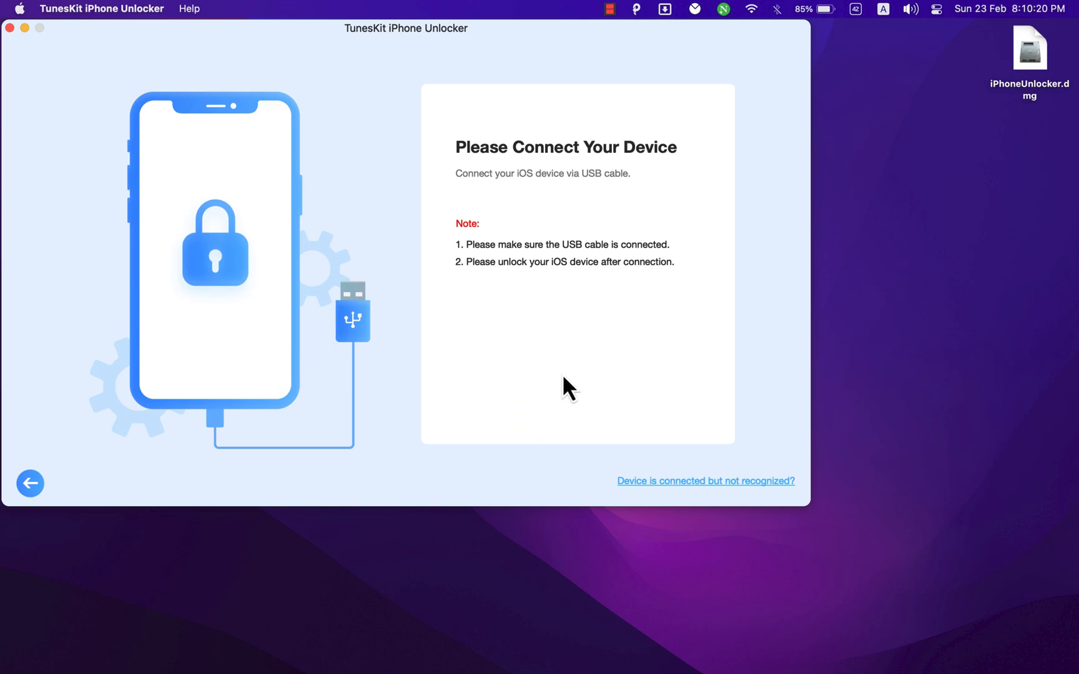
mouse_move(584, 355)
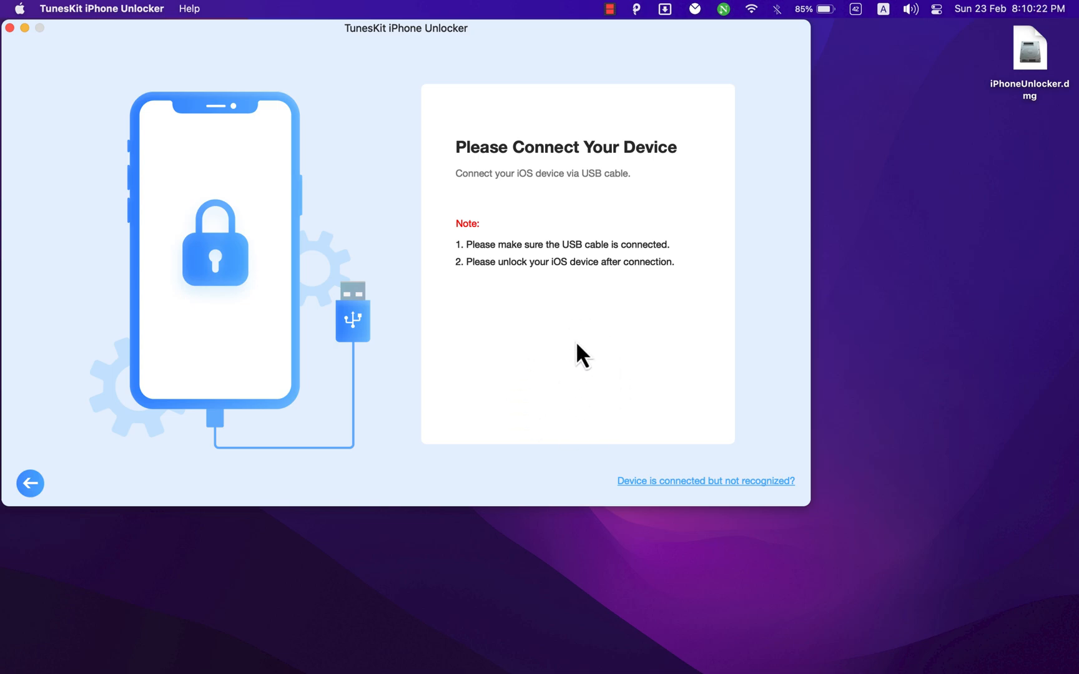
mouse_move(576, 390)
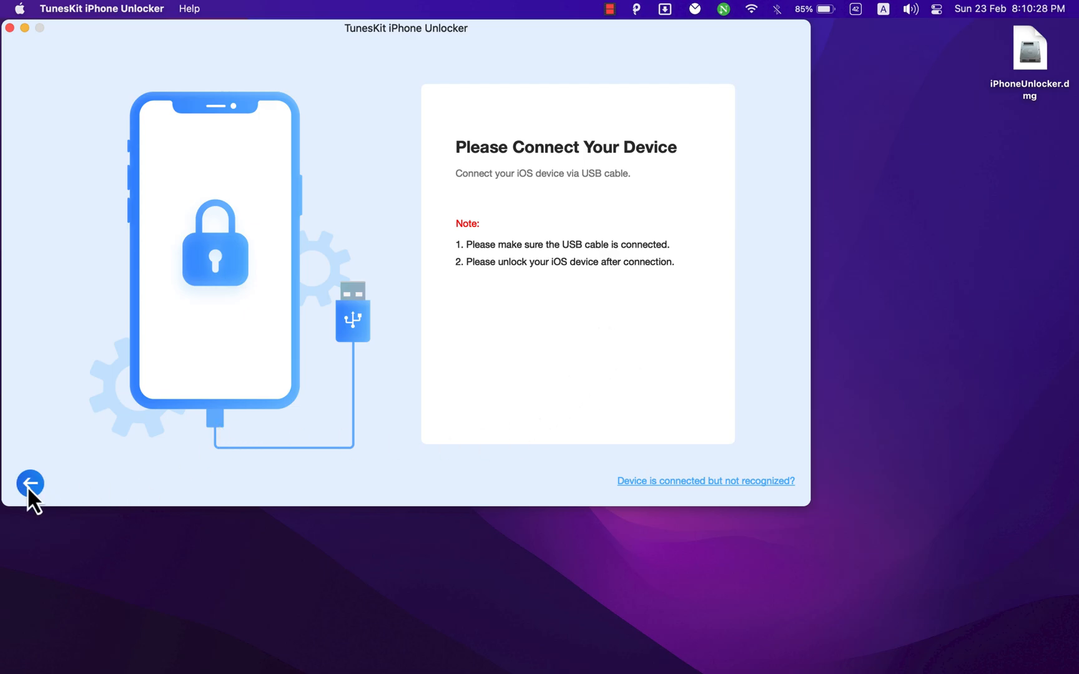
Step: Go back from the device-connection prompt to the main menu of unlocking features
click(30, 484)
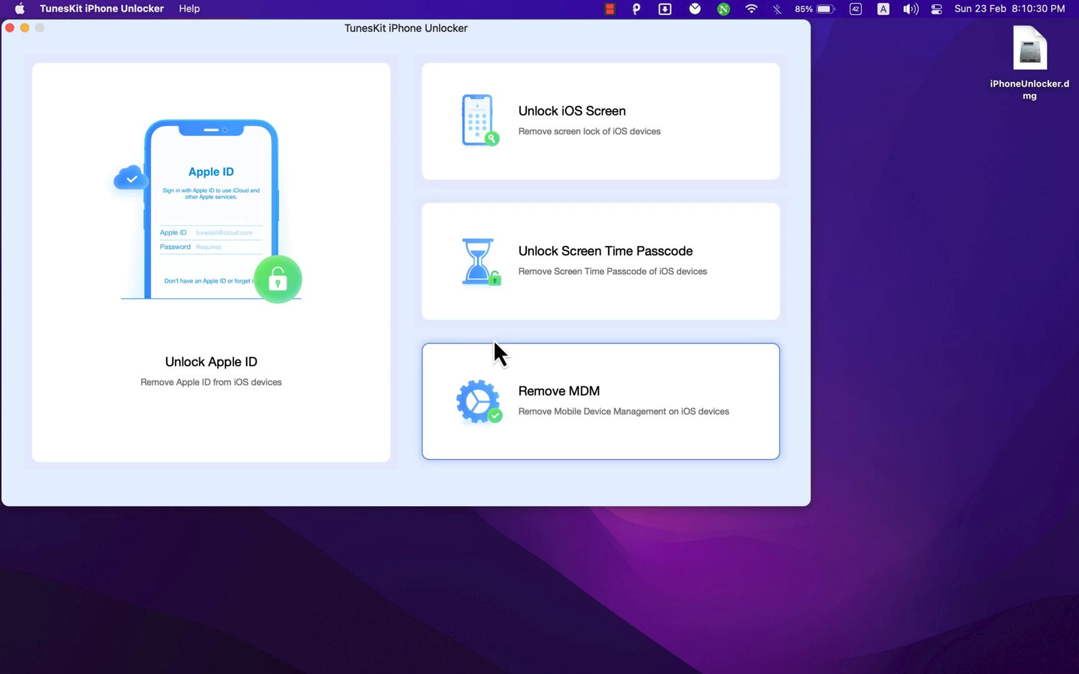
mouse_move(421, 274)
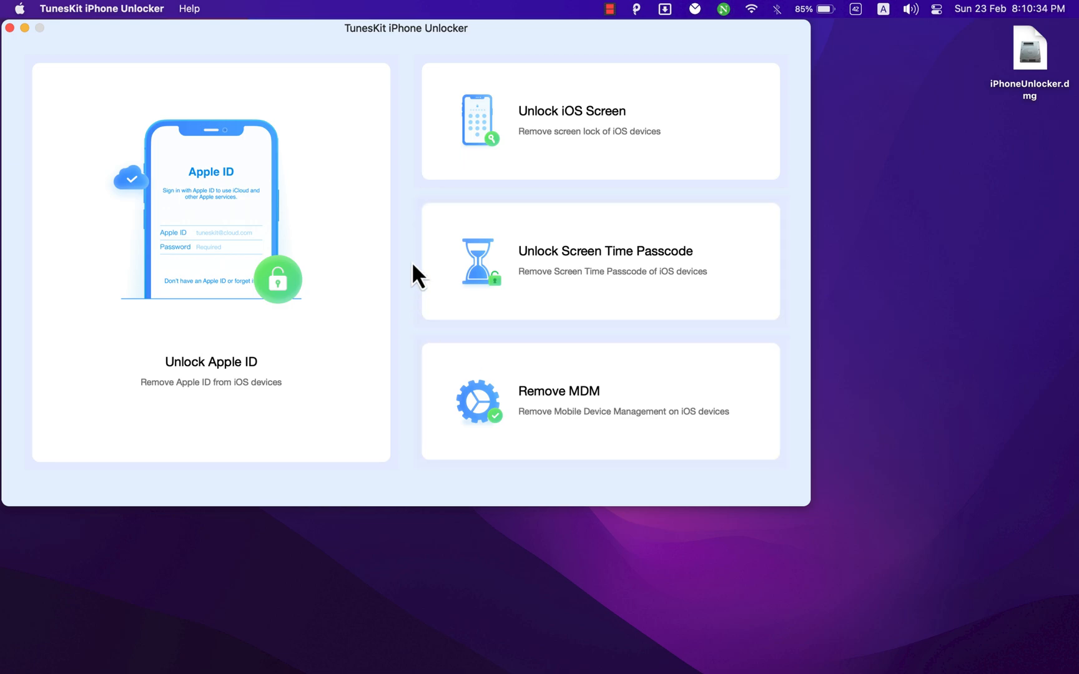
mouse_move(306, 323)
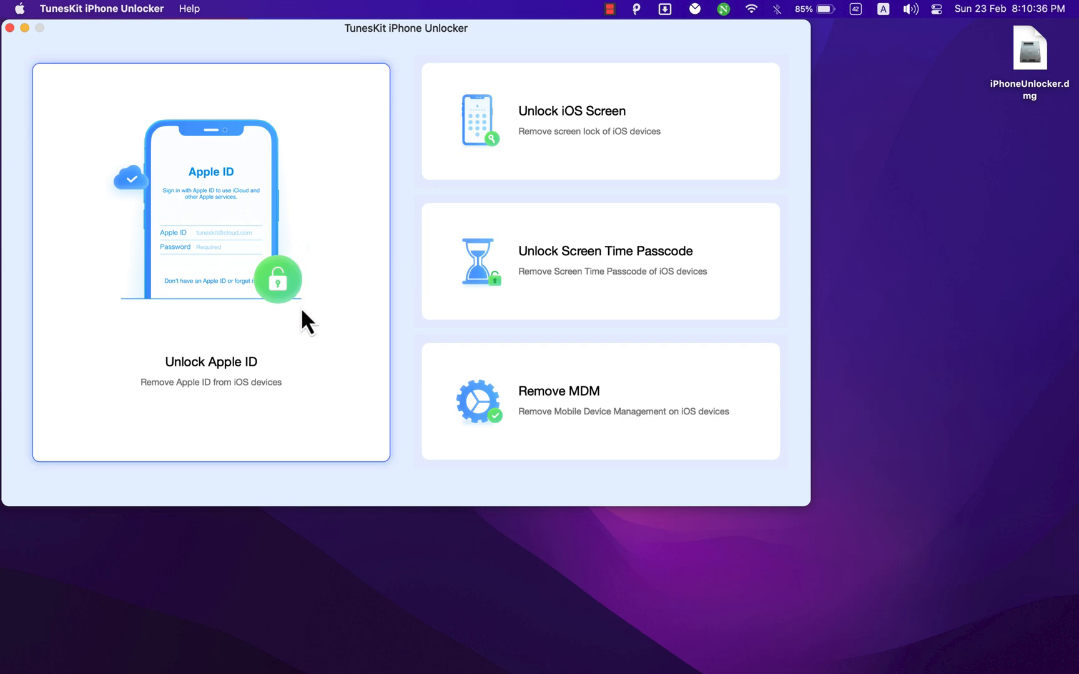
mouse_move(211, 379)
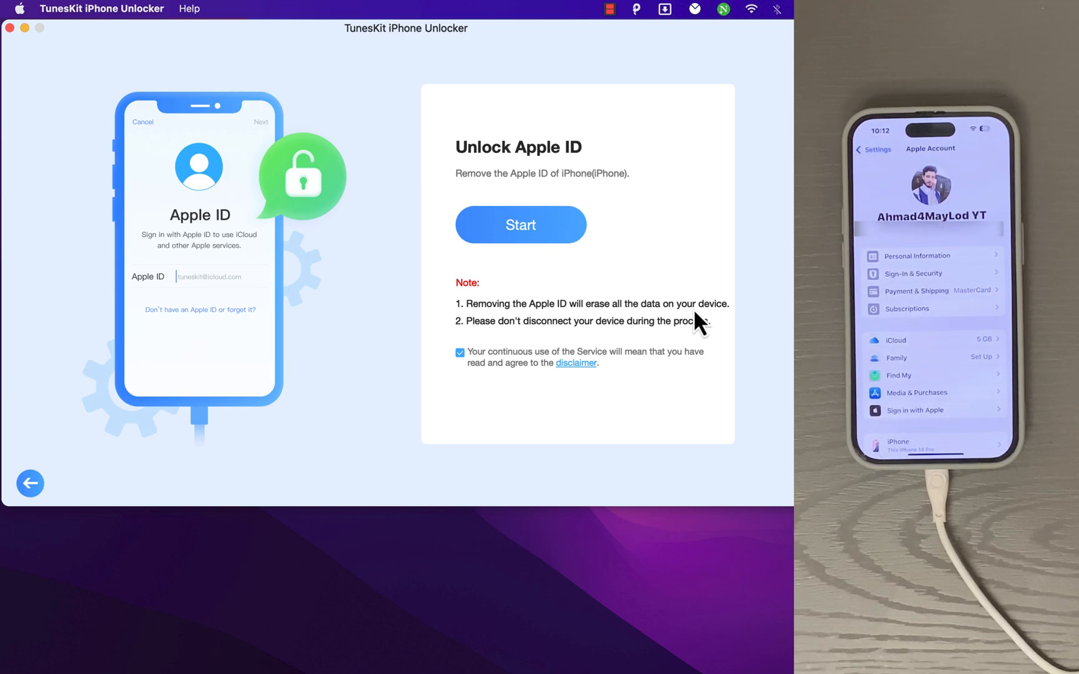
mouse_move(502, 312)
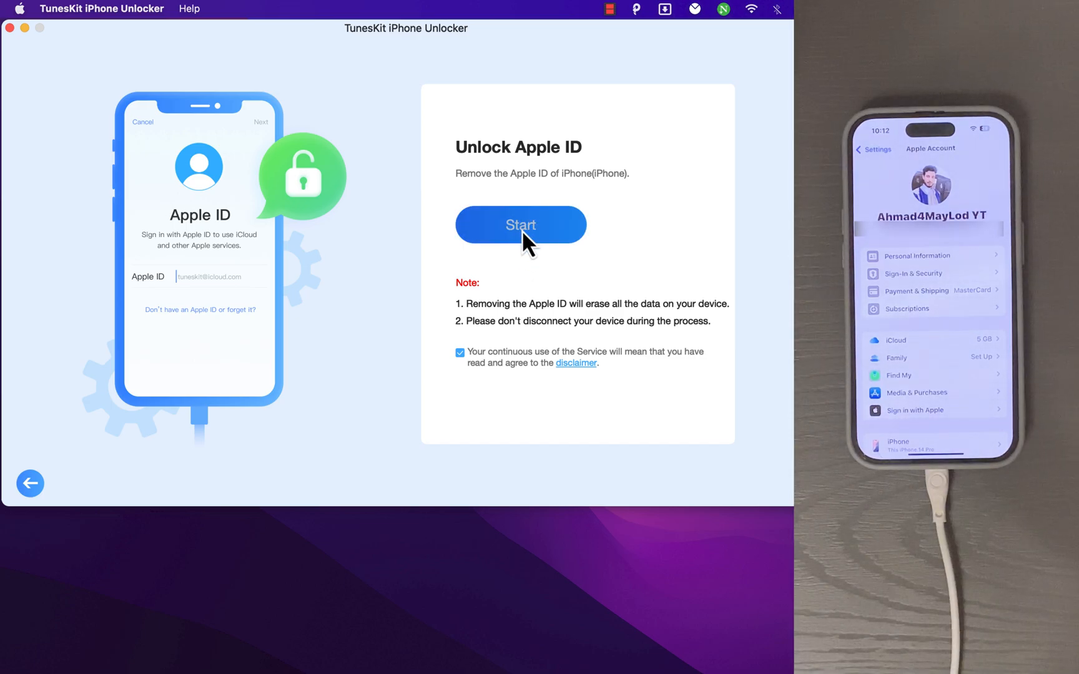
Step: Start Unlock Apple ID for the connected iPhone and scroll through the device status instructions
click(520, 224)
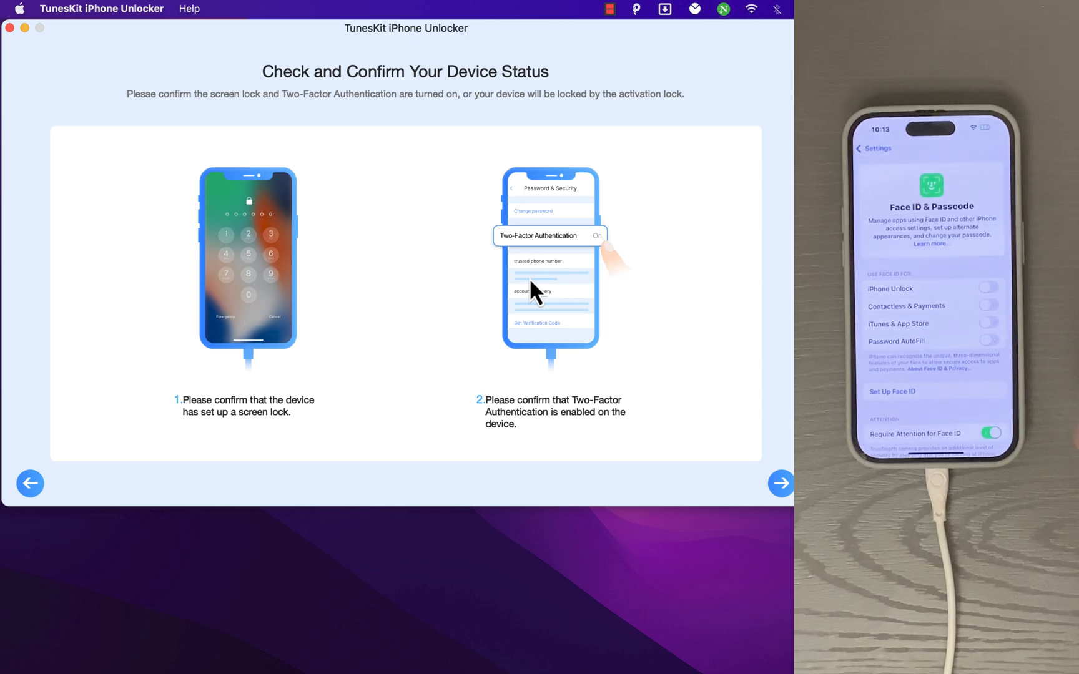
scroll(down, 3)
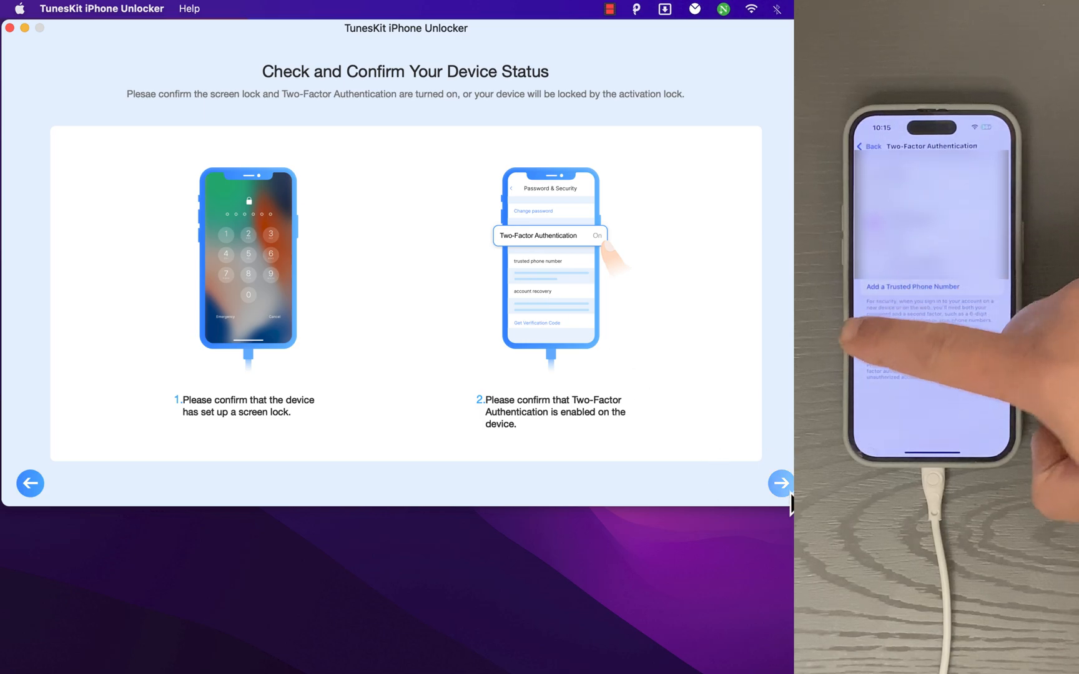
Step: Confirm screen lock and Two-Factor Authentication are enabled, and reconfirm both in the dialog
click(781, 483)
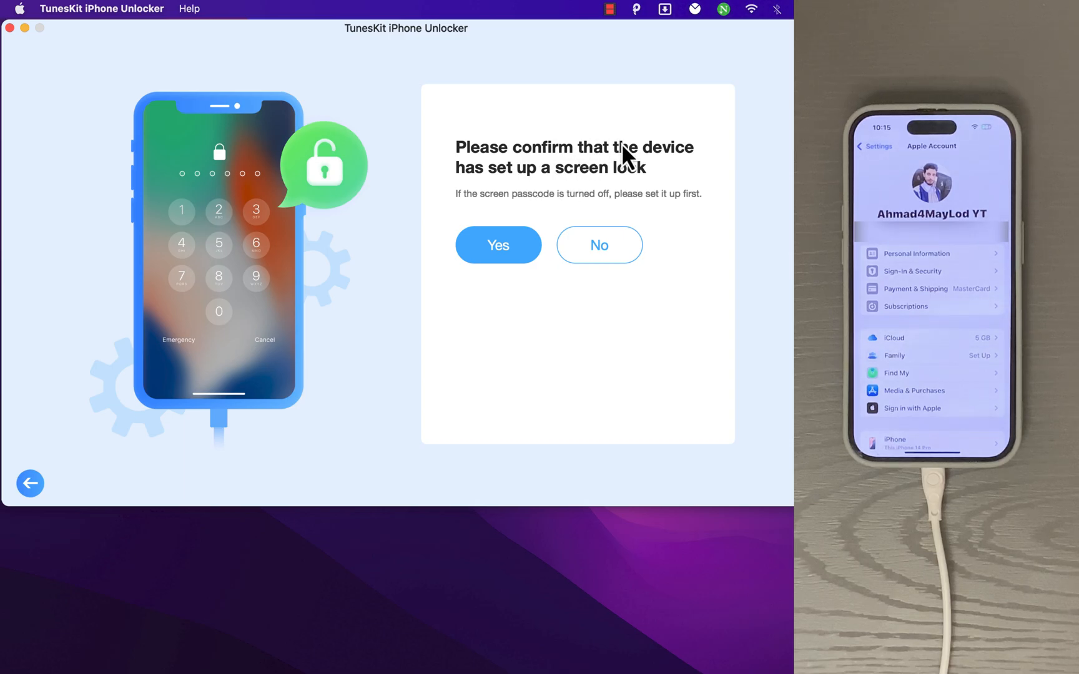
mouse_move(621, 205)
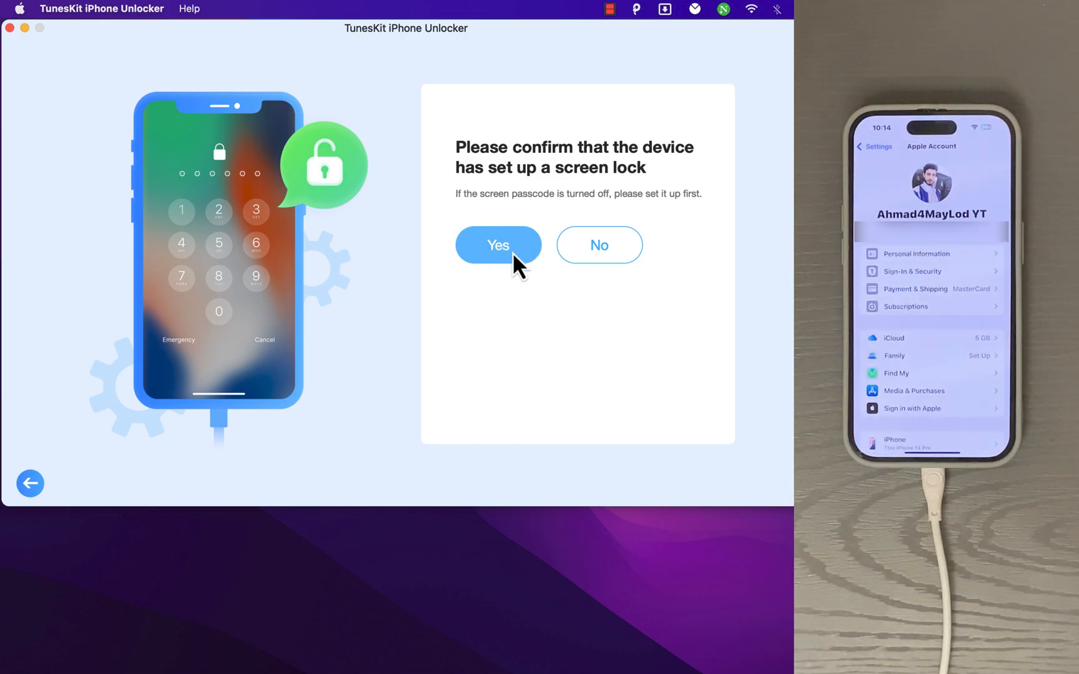
click(497, 245)
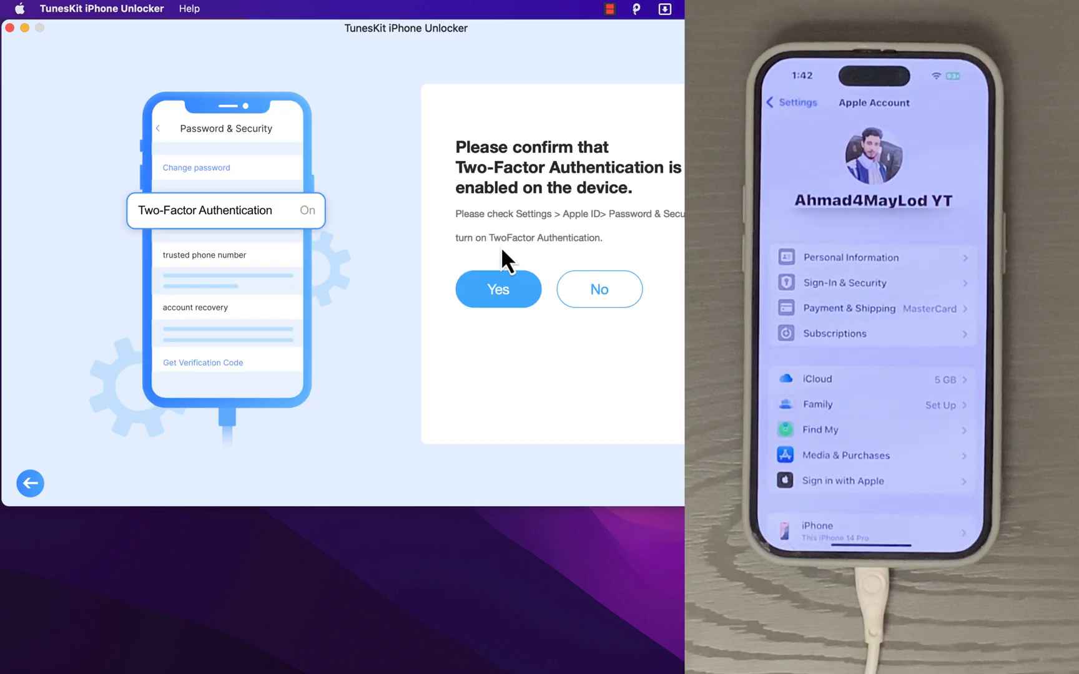
click(497, 289)
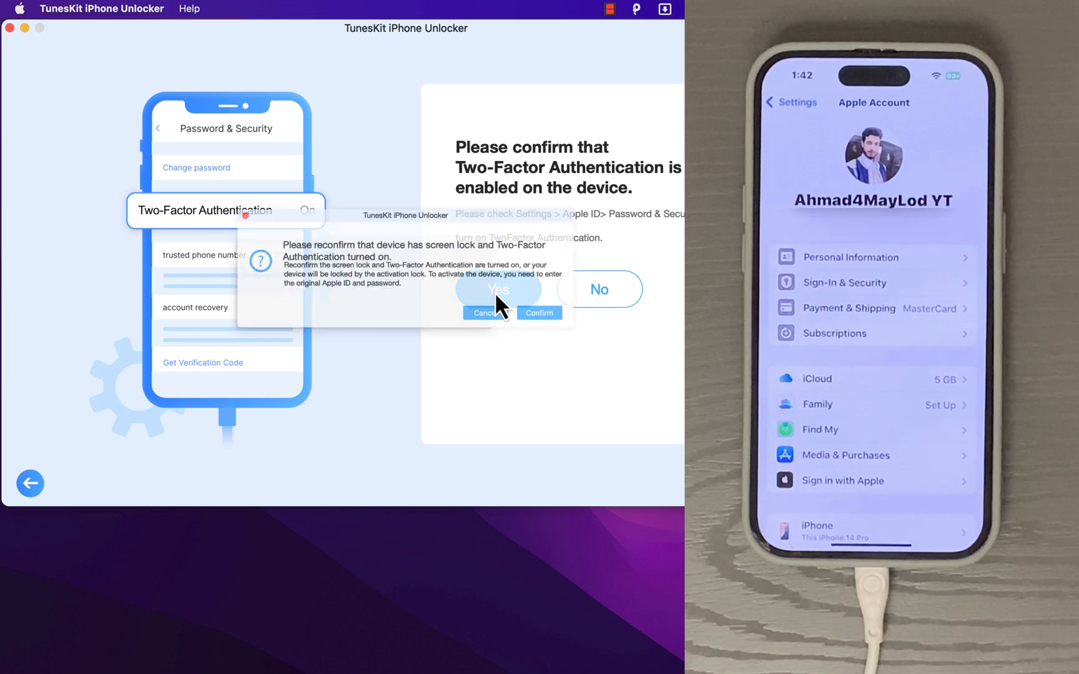
click(539, 313)
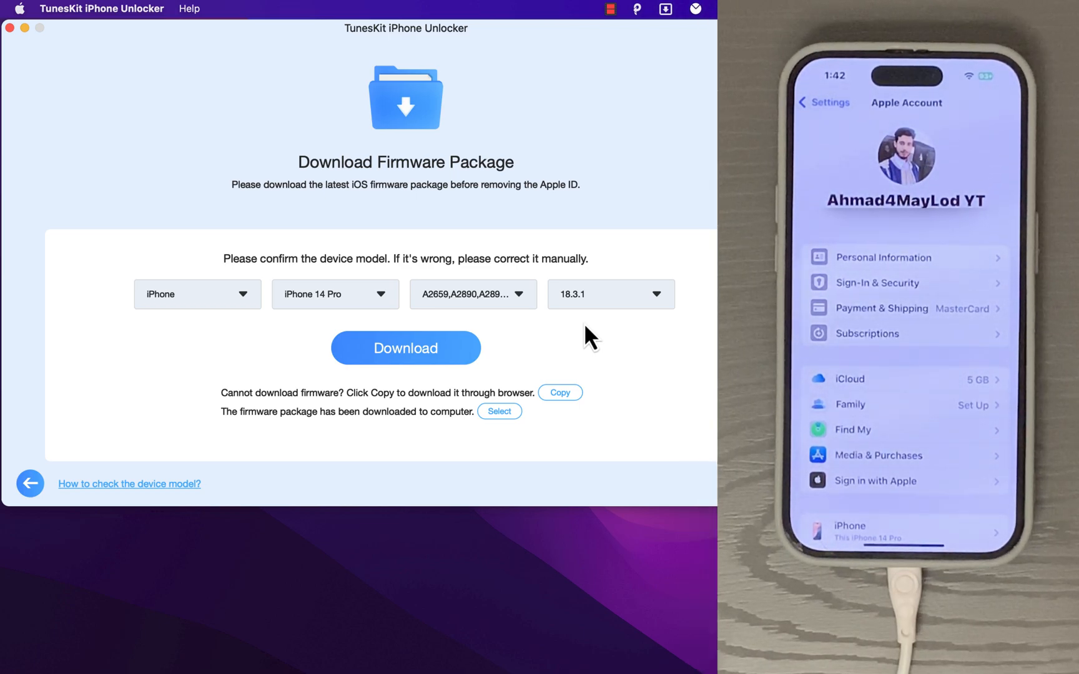
Step: Select the local iPhone15,2 18.3.1 .ipsw firmware file from the Desktop
click(404, 347)
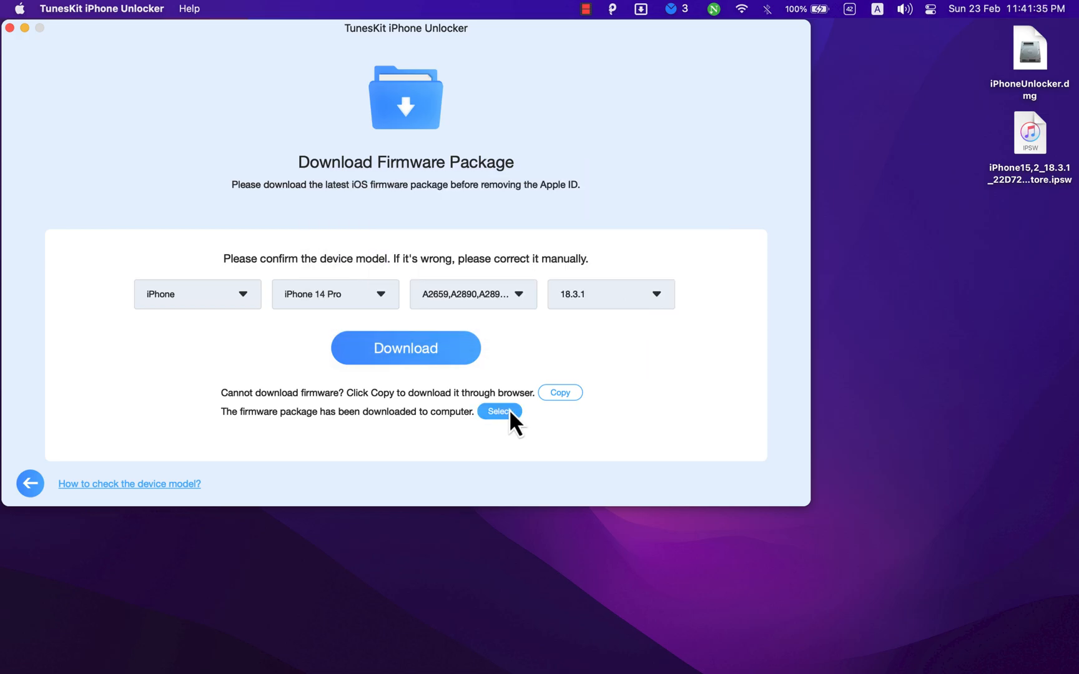
click(499, 412)
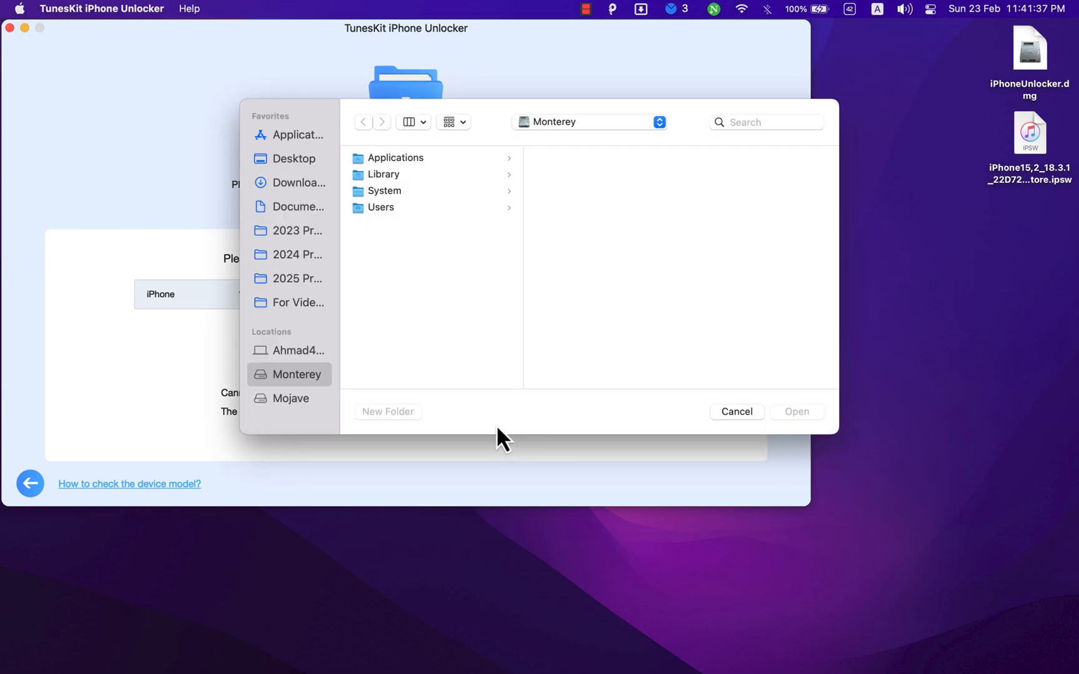
click(292, 158)
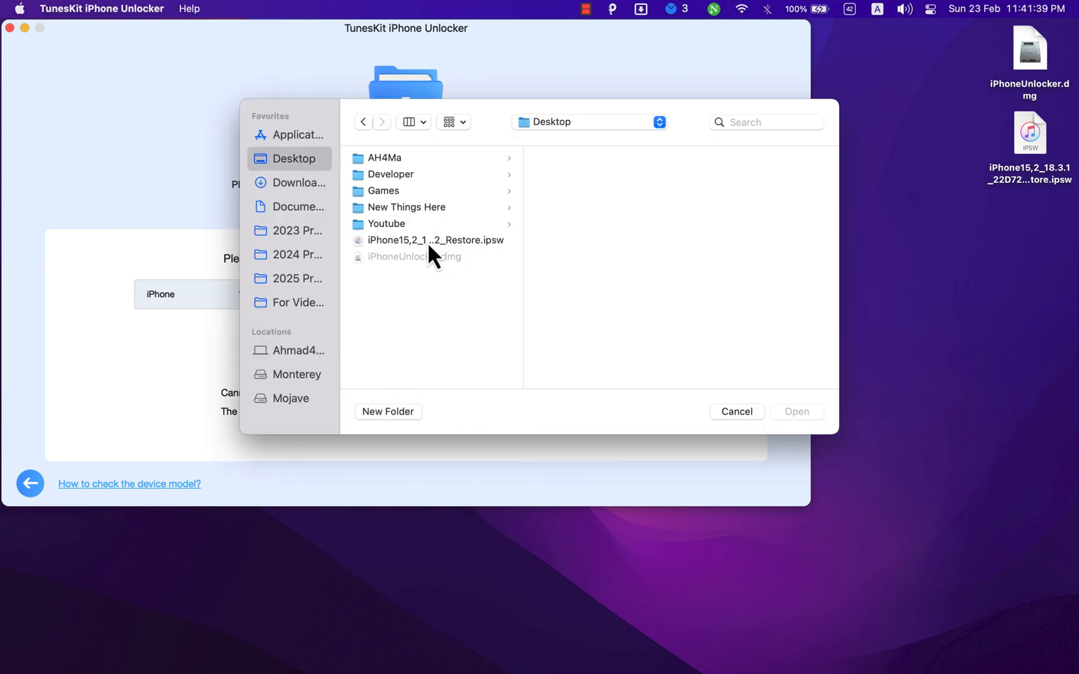
click(796, 412)
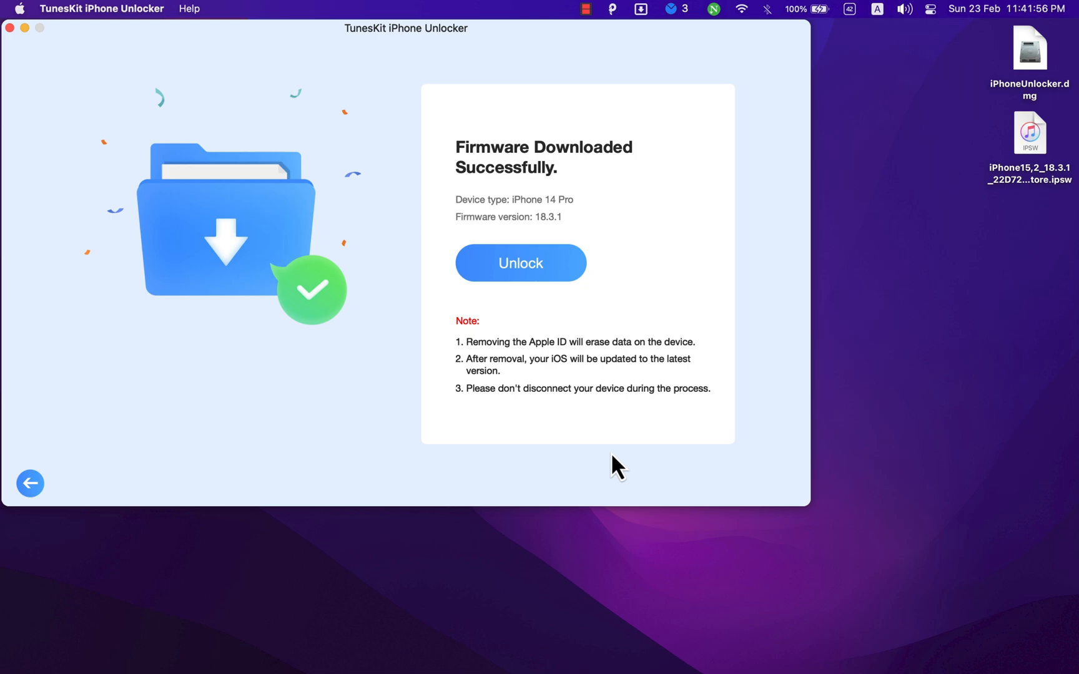
mouse_move(491, 227)
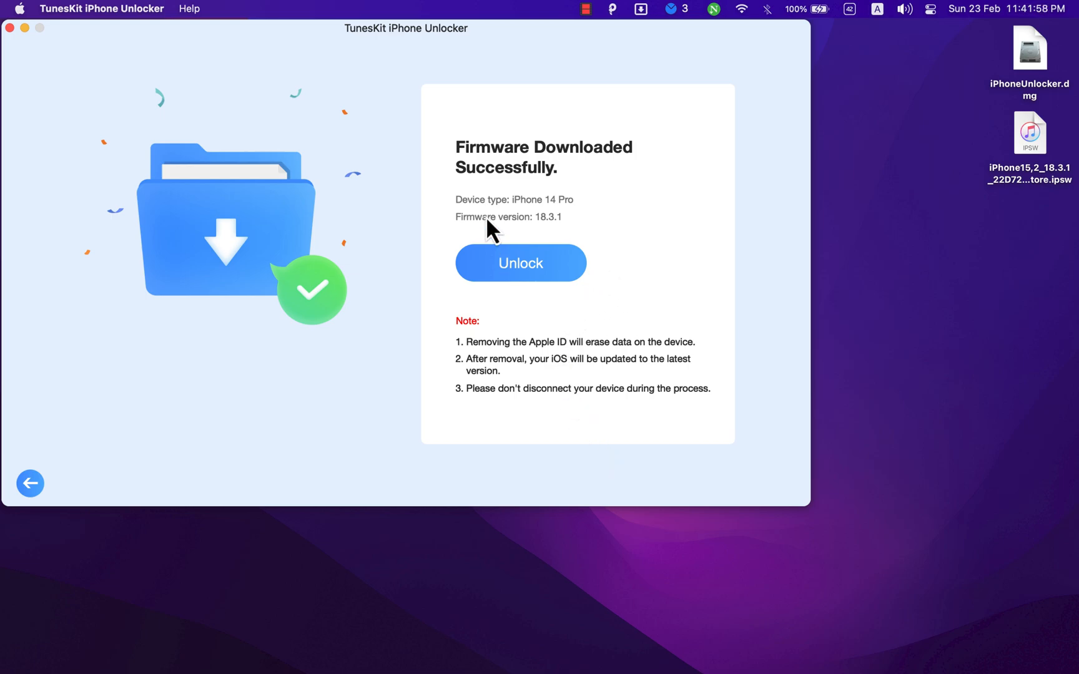
mouse_move(605, 318)
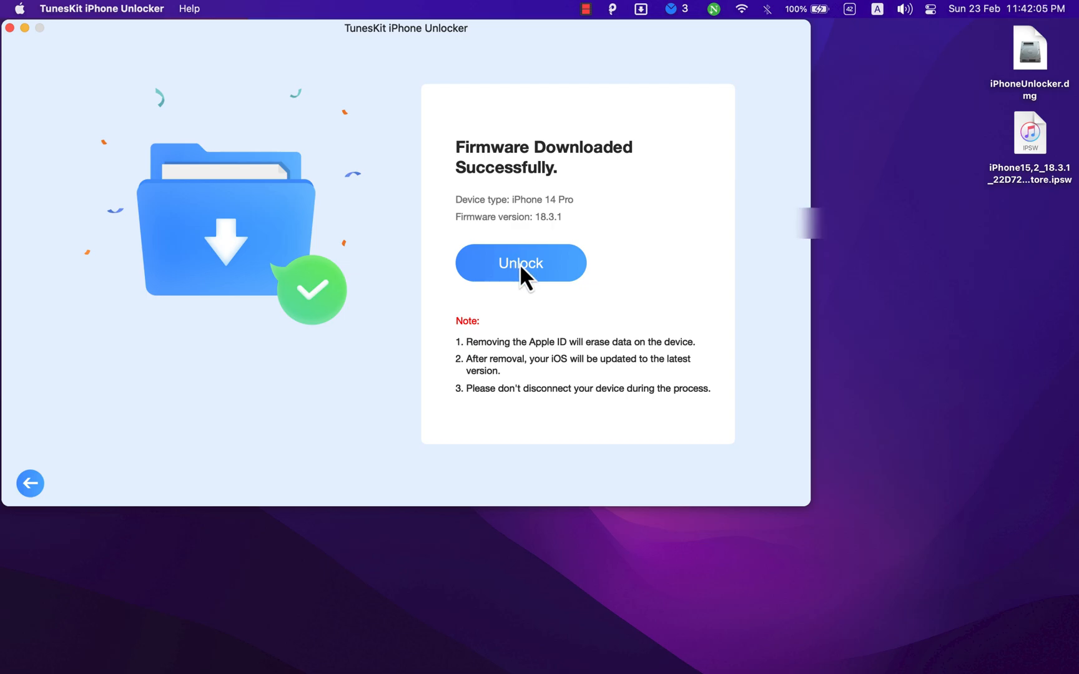
Step: Run Unlock with the iOS 18.3.1 firmware for the iPhone 14 Pro
click(520, 263)
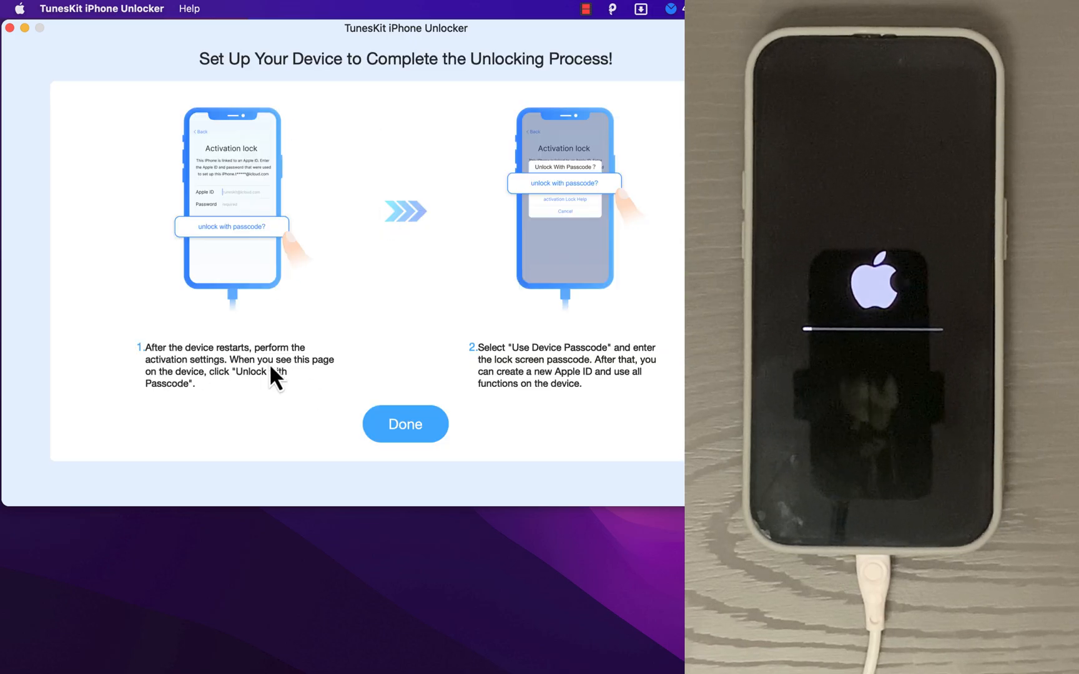
mouse_move(200, 378)
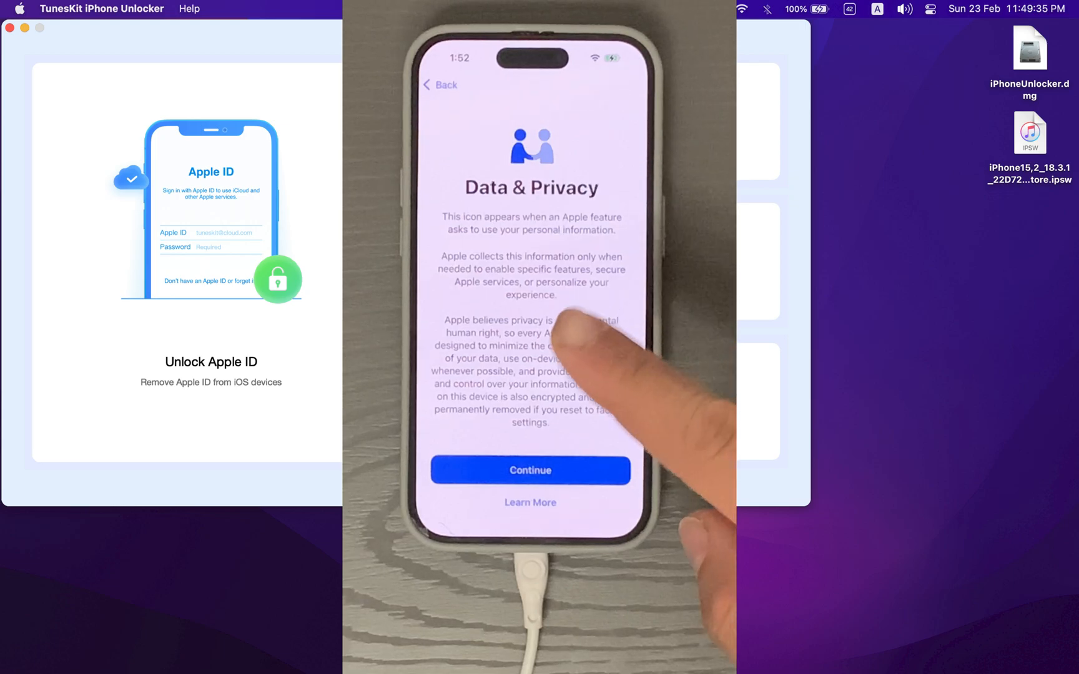
Step: Finish the iPhone setup screens and confirm Settings shows no Apple Account signed in
click(530, 470)
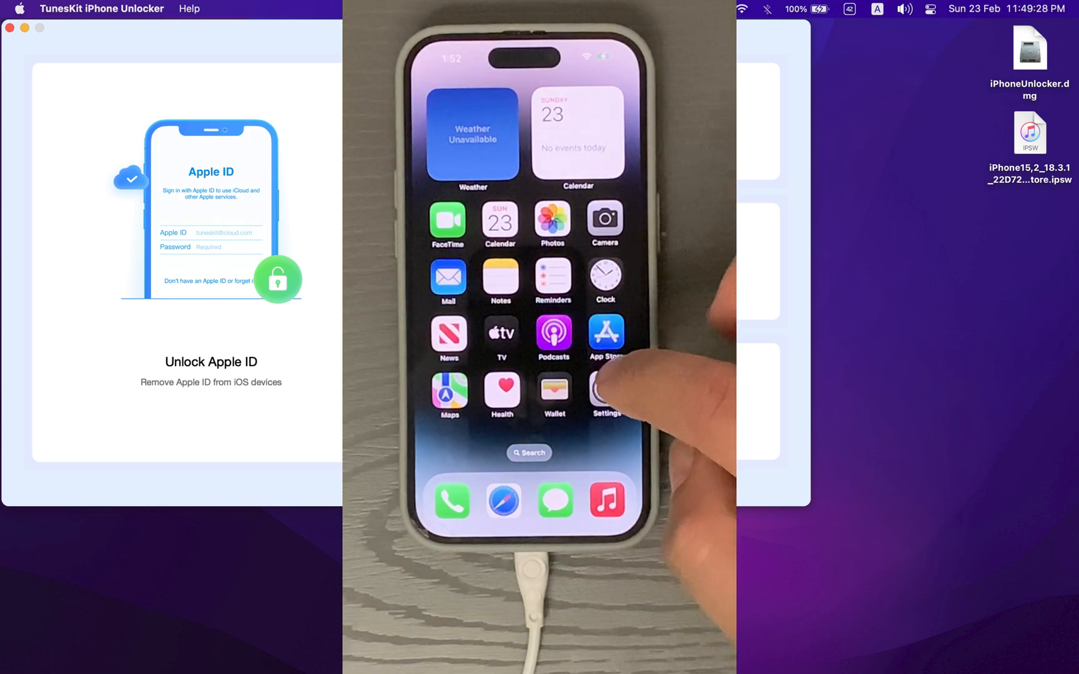
click(605, 393)
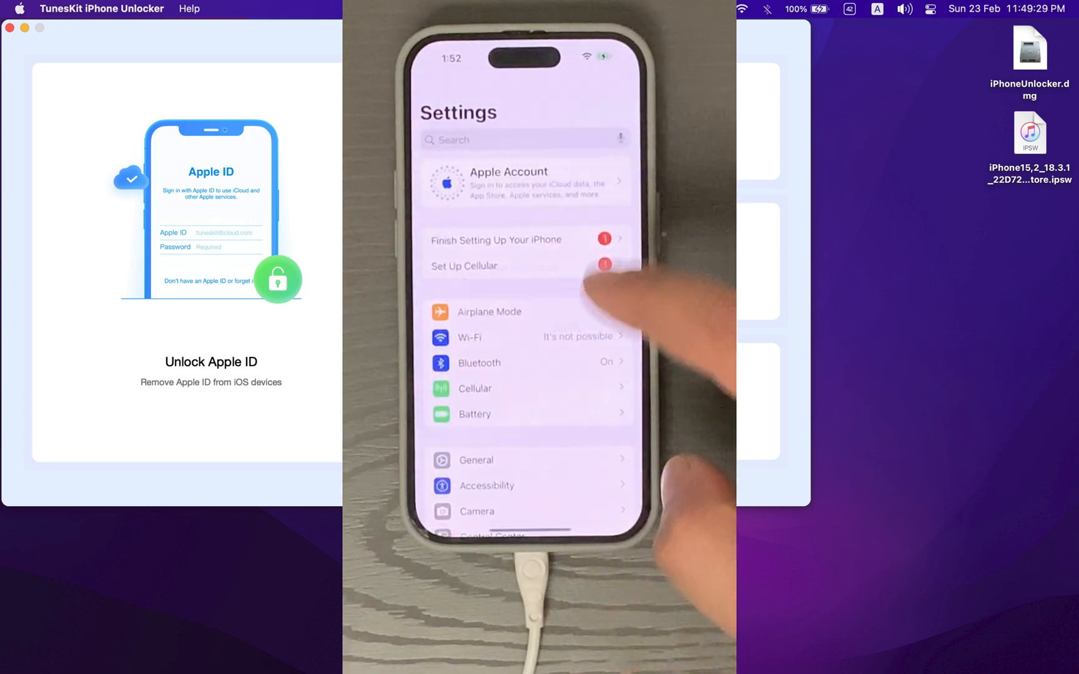
scroll(down, 3)
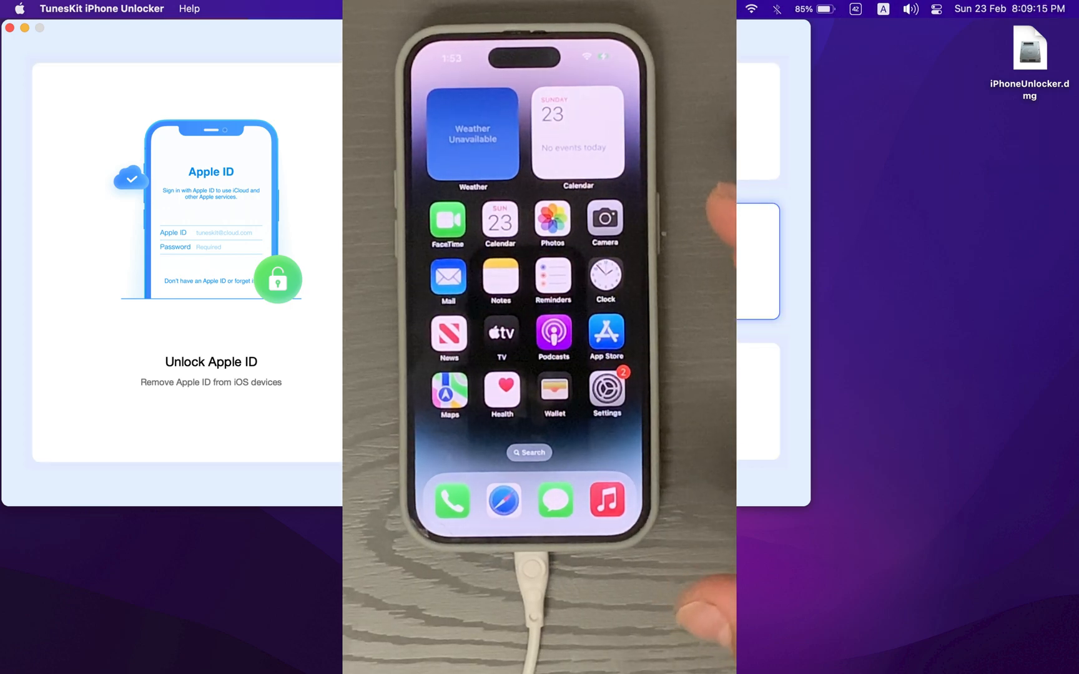
mouse_move(246, 385)
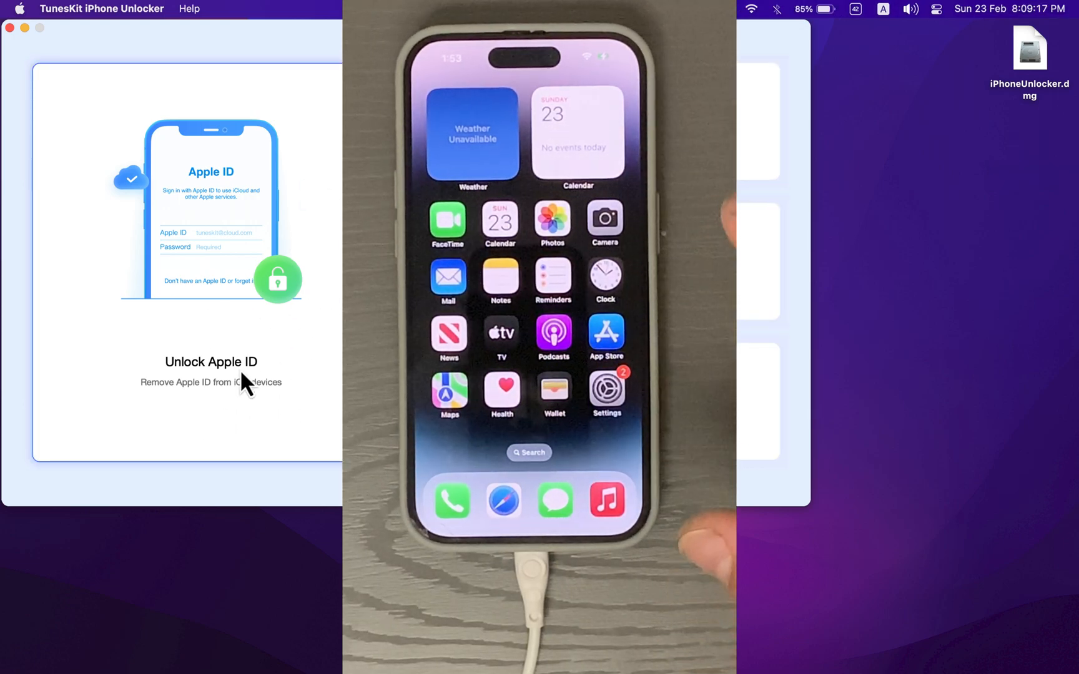
click(211, 362)
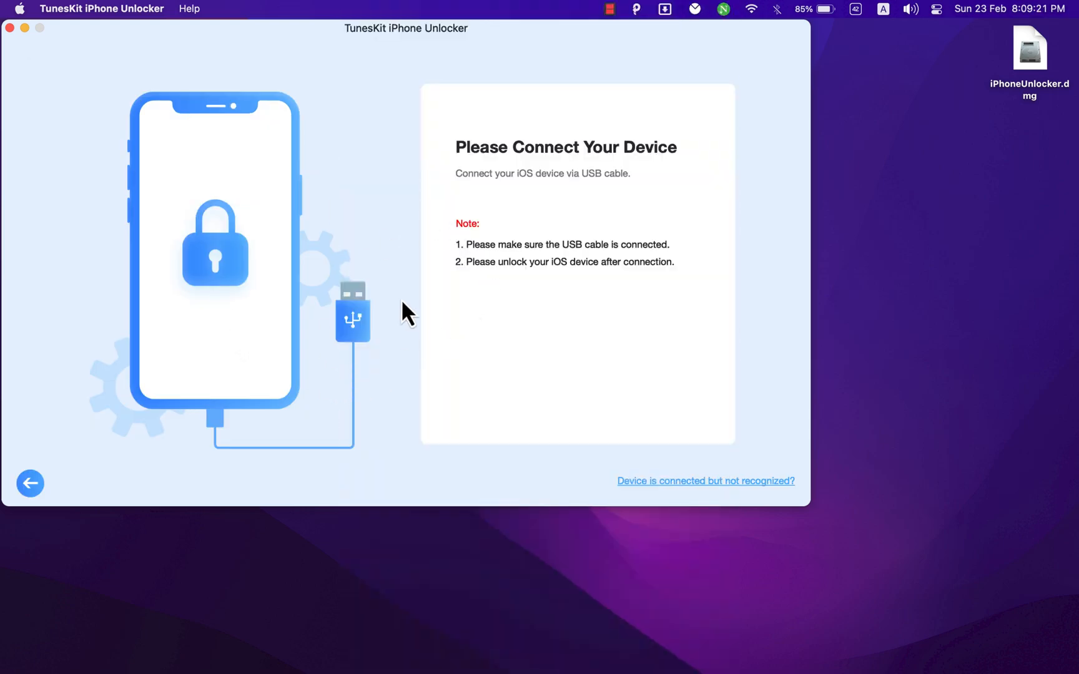
mouse_move(30, 484)
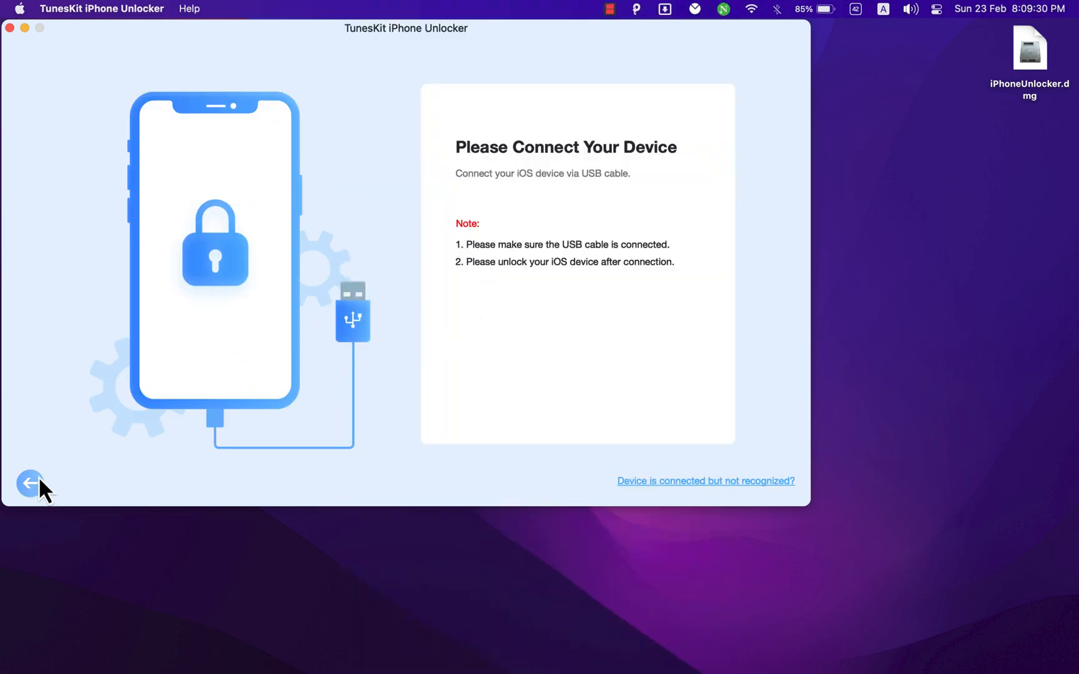
mouse_move(36, 506)
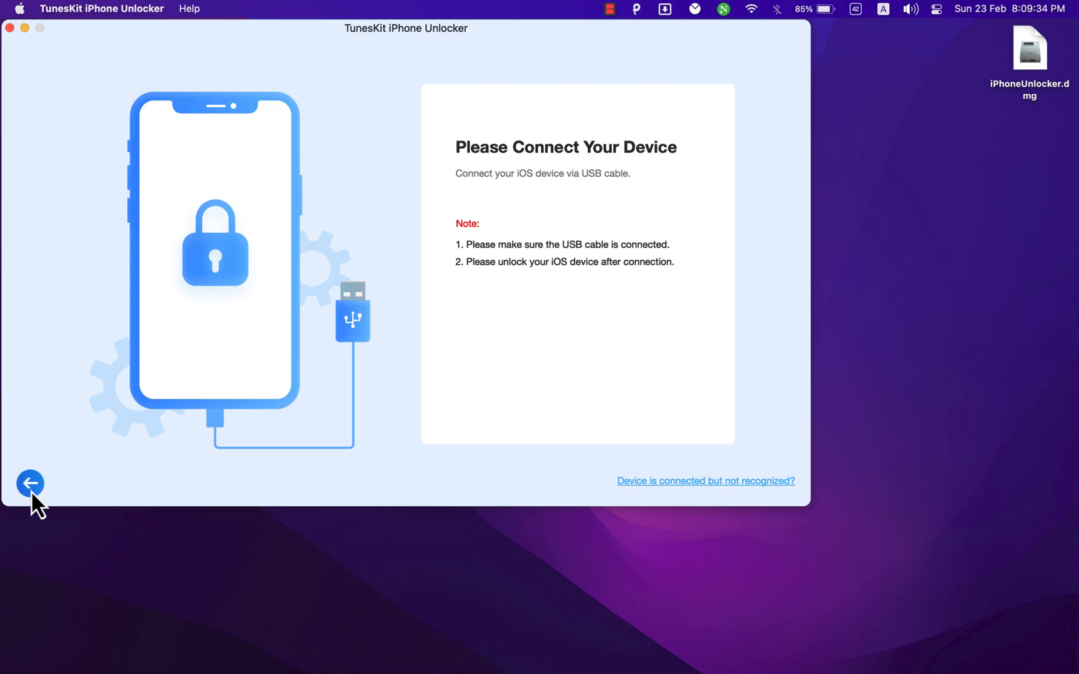
click(30, 483)
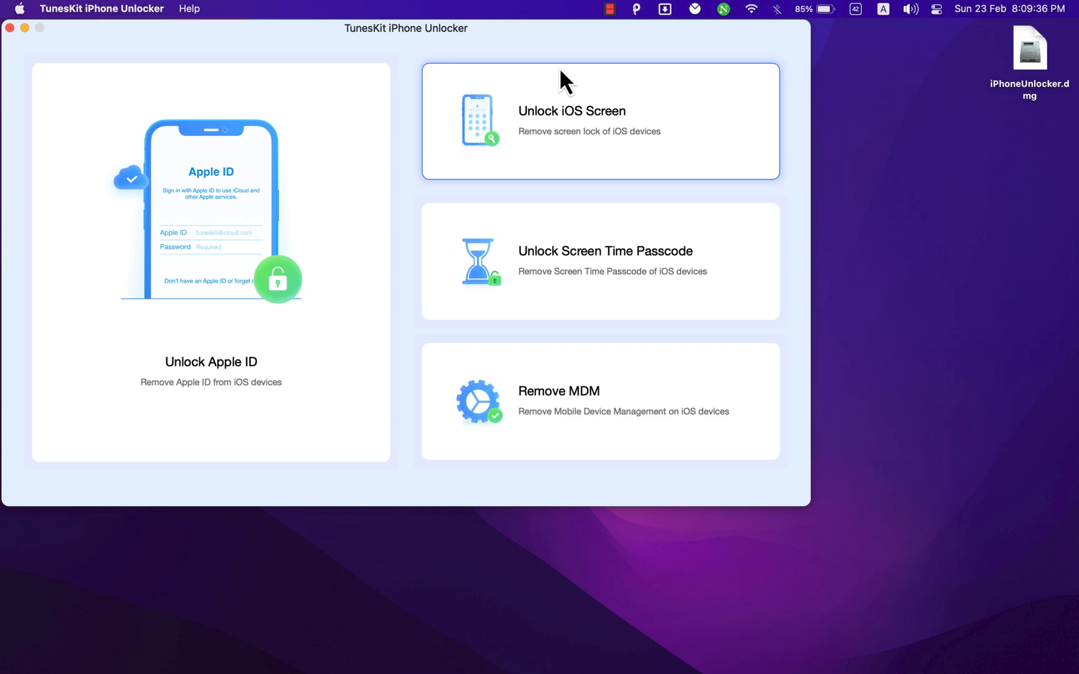